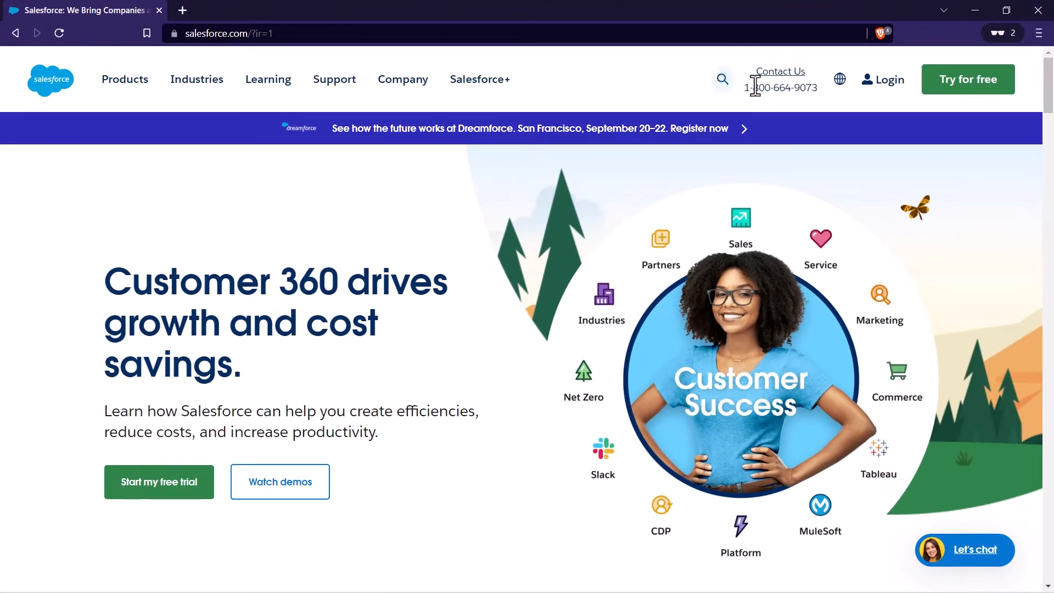
mouse_move(587, 382)
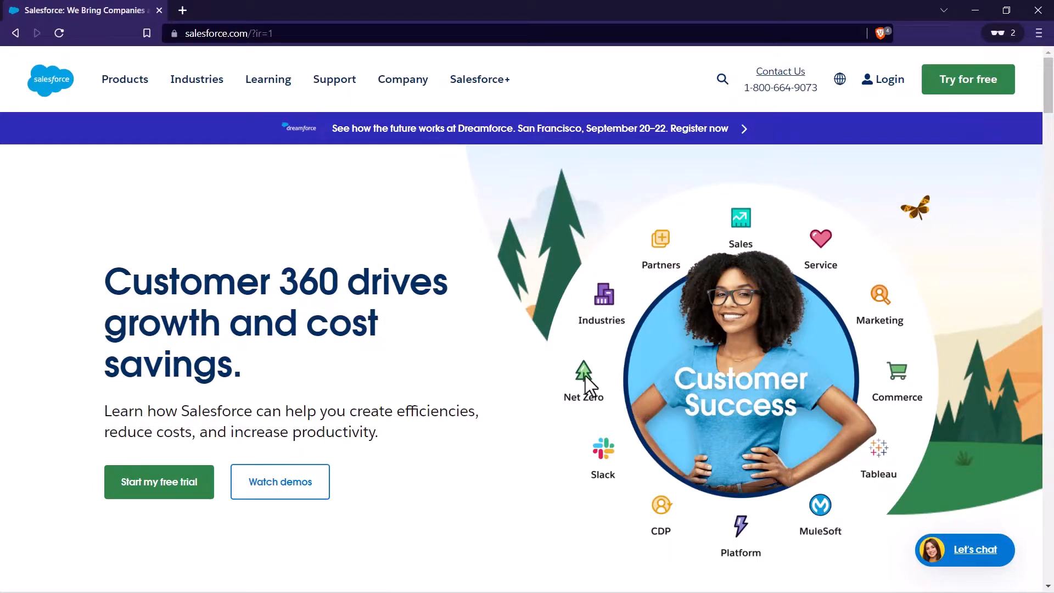
mouse_move(552, 137)
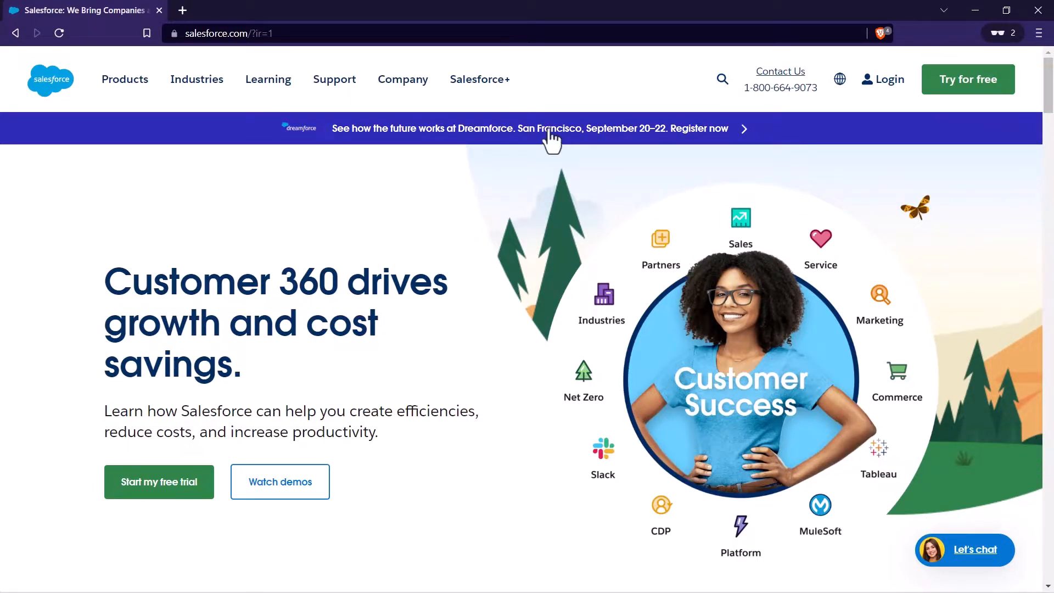
mouse_move(705, 132)
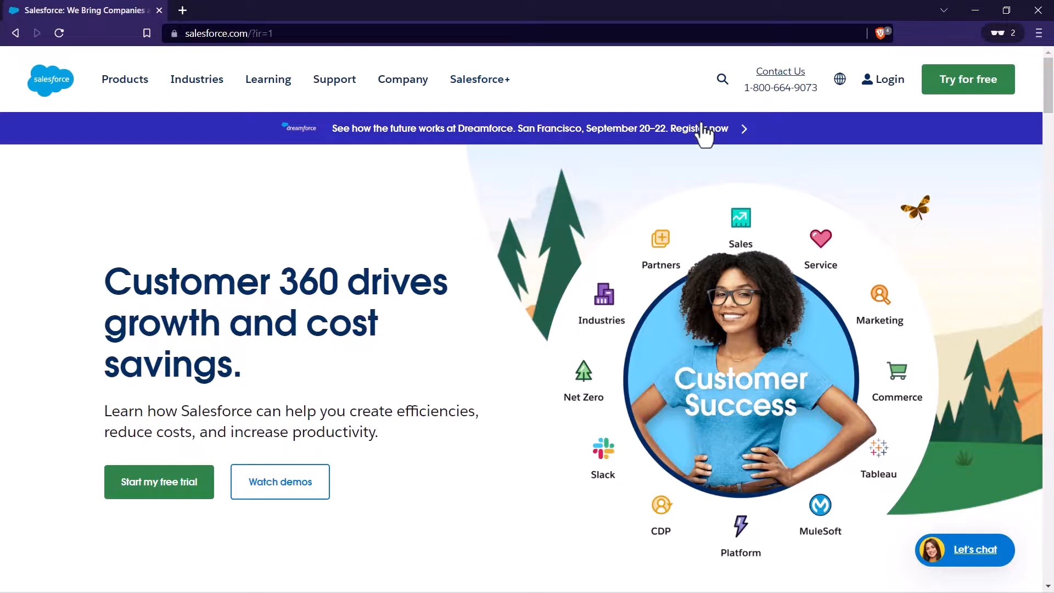
mouse_move(714, 90)
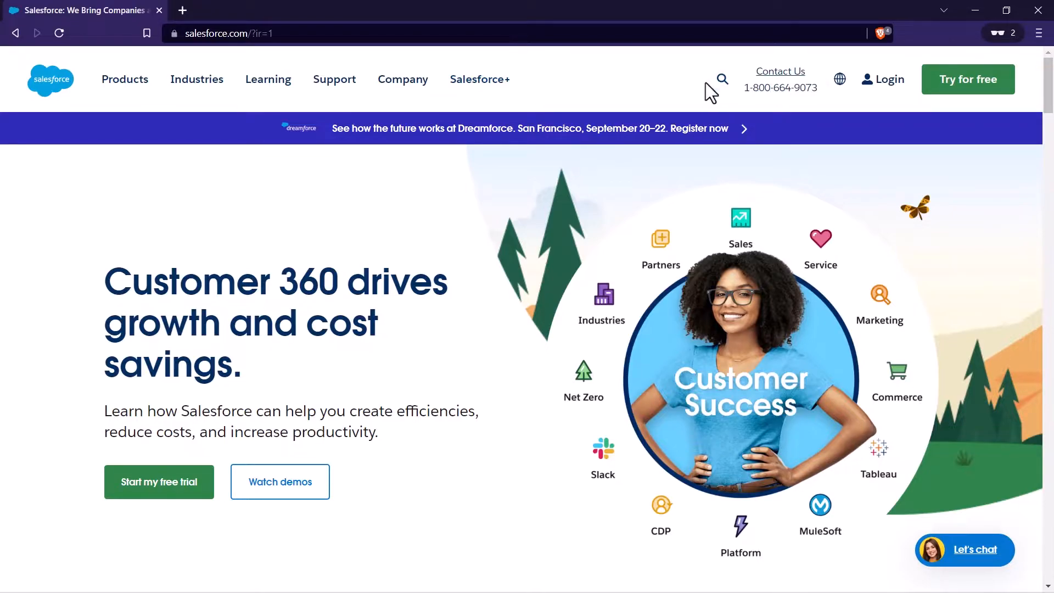
mouse_move(968, 78)
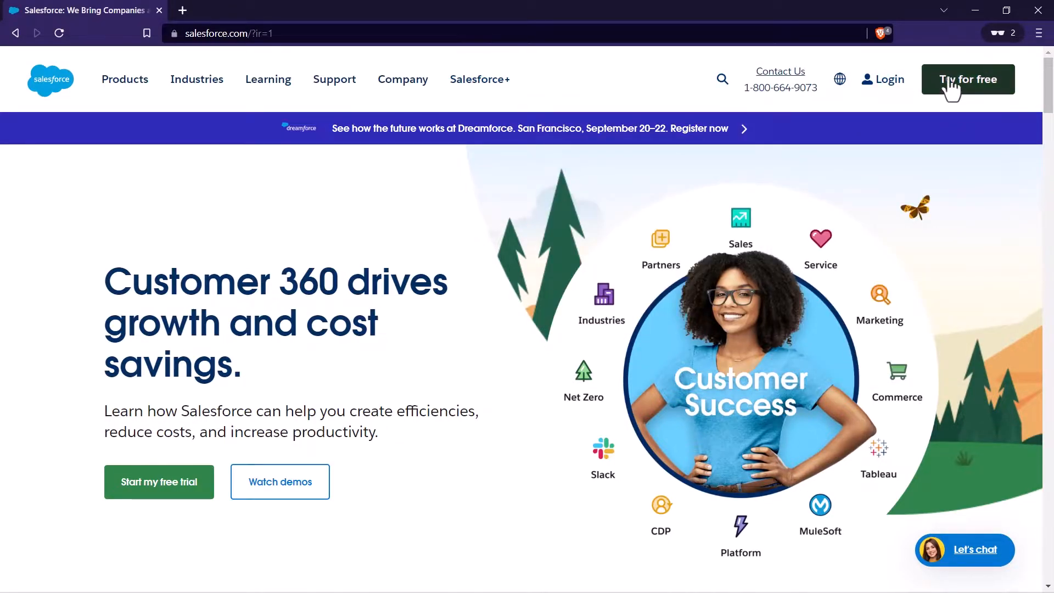
mouse_move(941, 88)
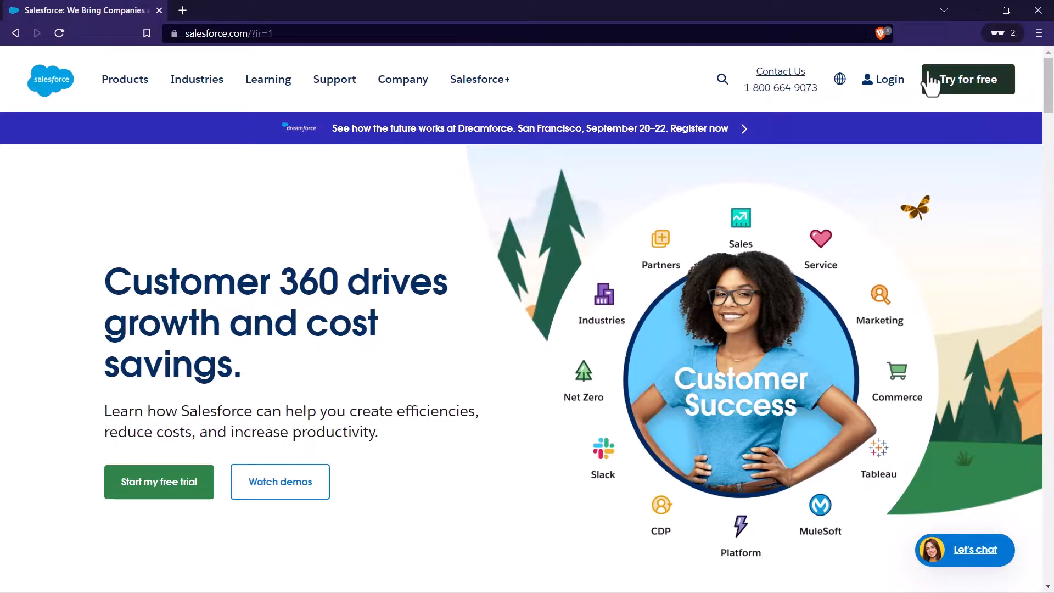
Reach the Salesforce product login page through the homepage's Login menu.
left_click(889, 79)
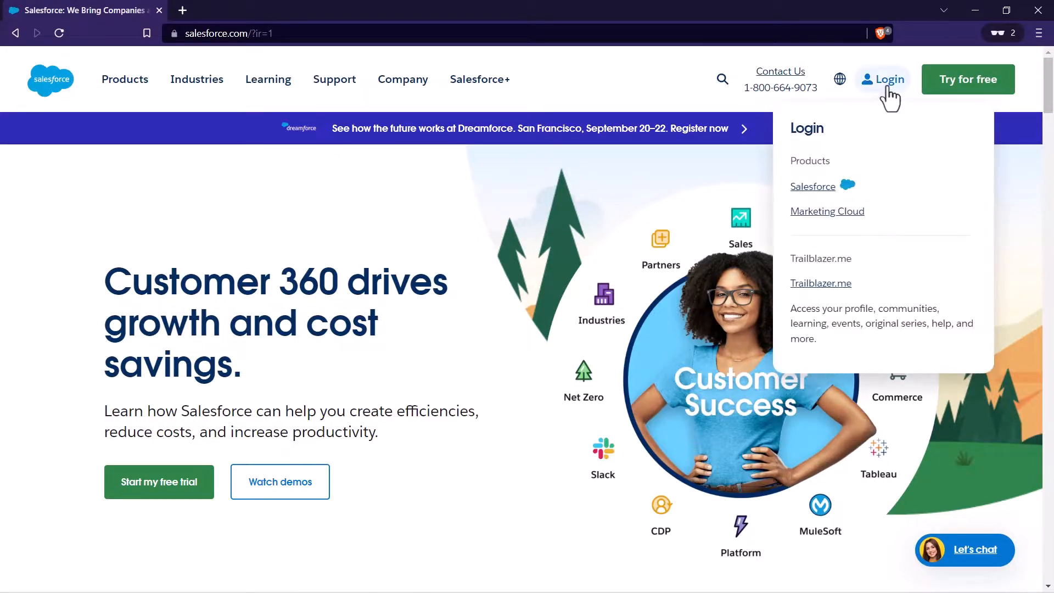
mouse_move(813, 186)
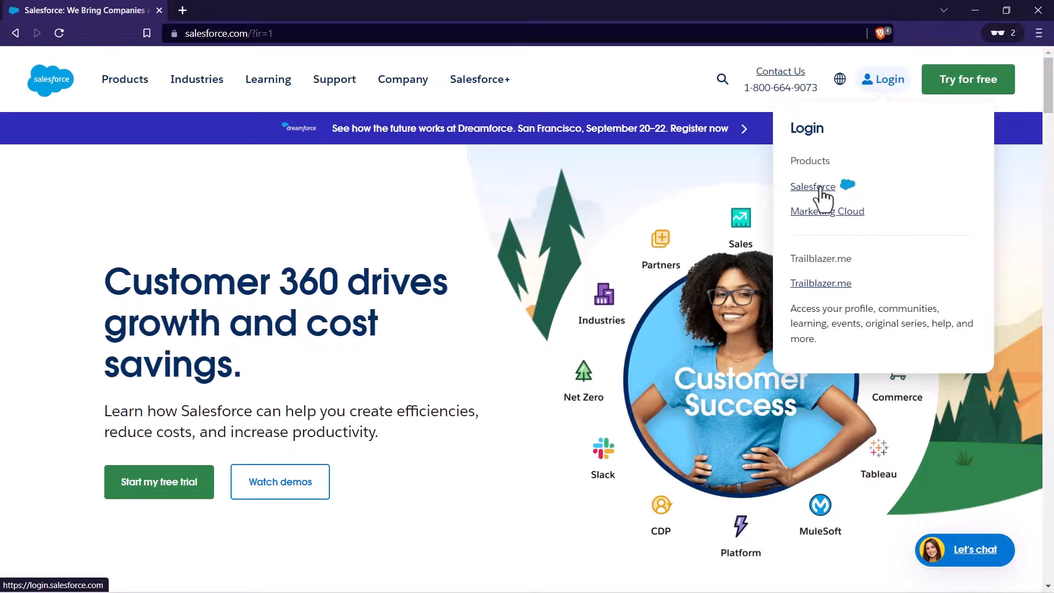
left_click(813, 186)
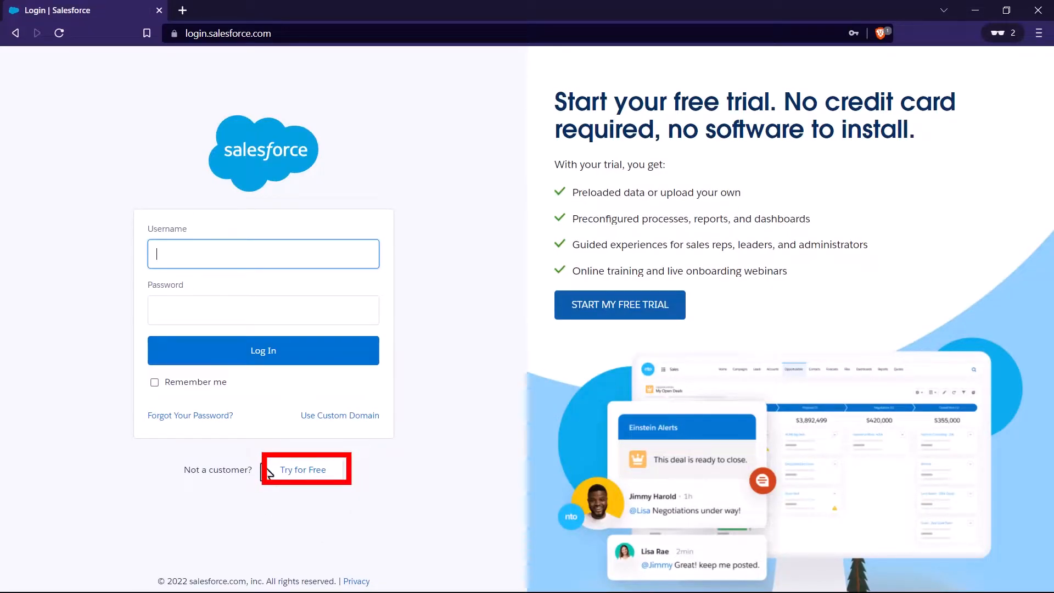
mouse_move(550, 316)
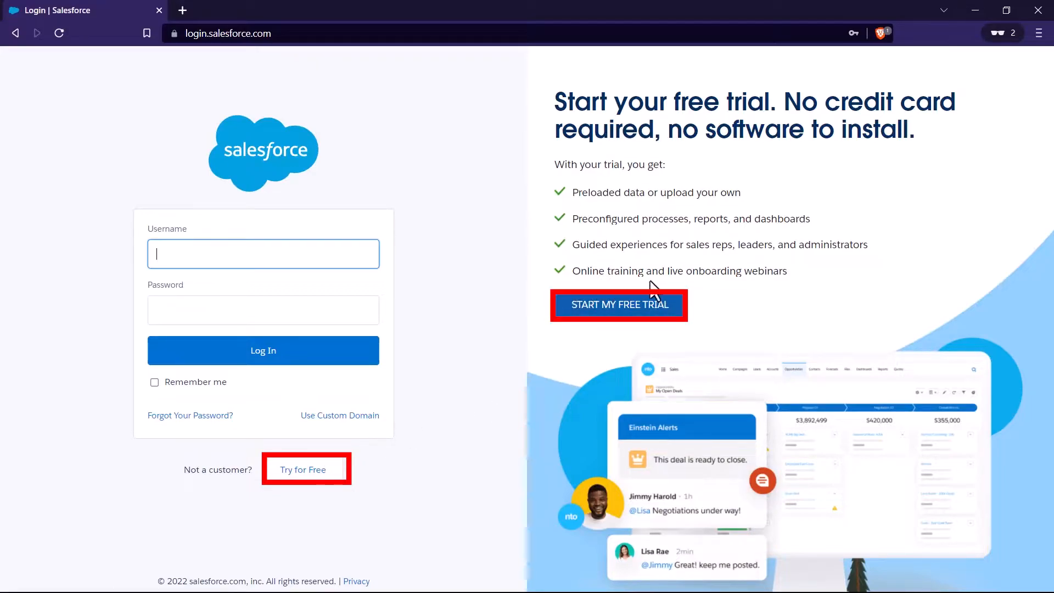
mouse_move(637, 342)
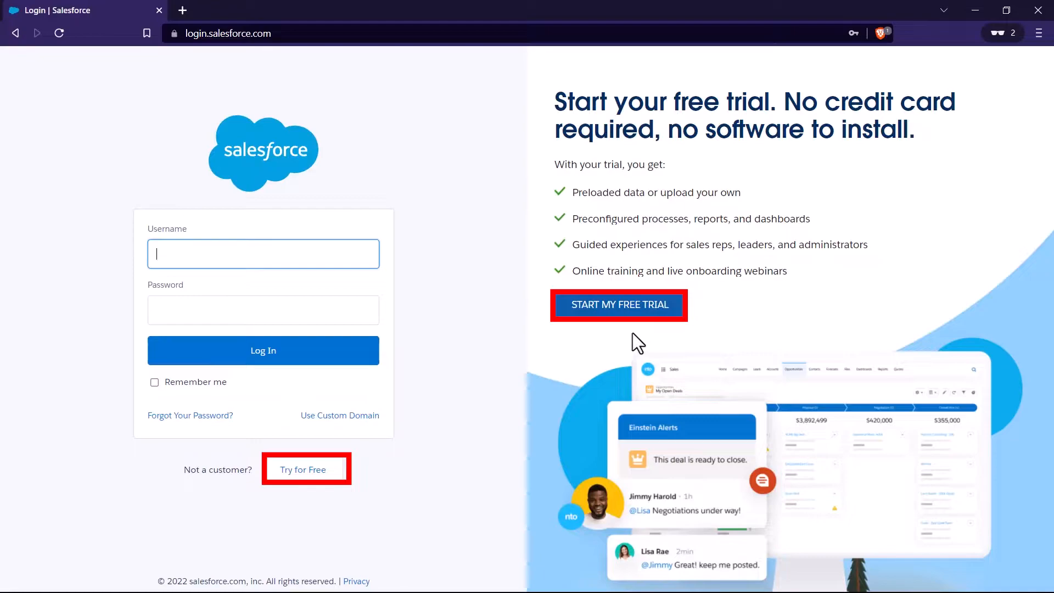
Start the free trial signup from the Salesforce login page.
left_click(618, 305)
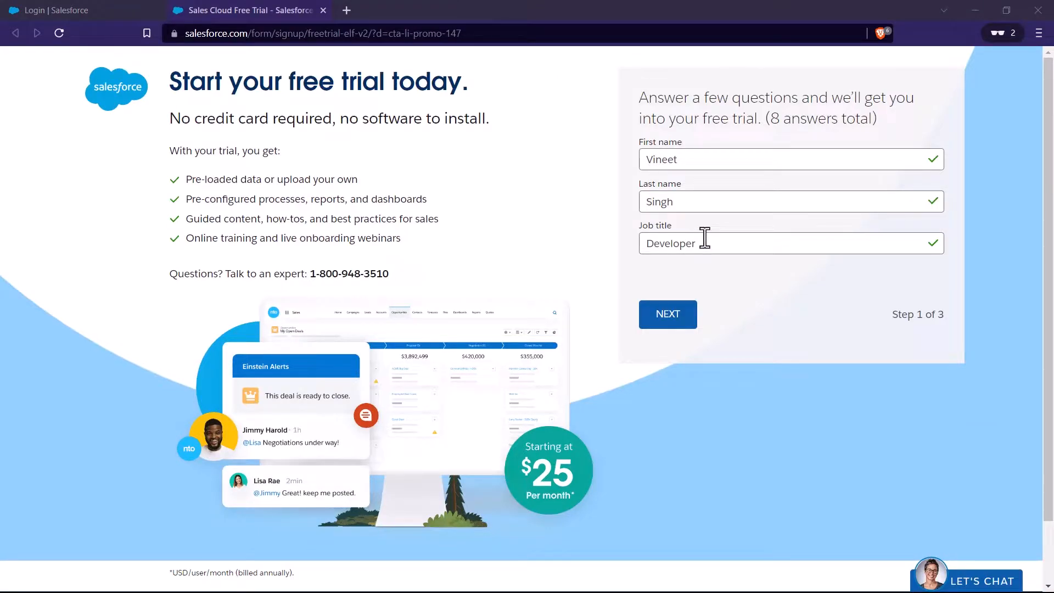
mouse_move(705, 231)
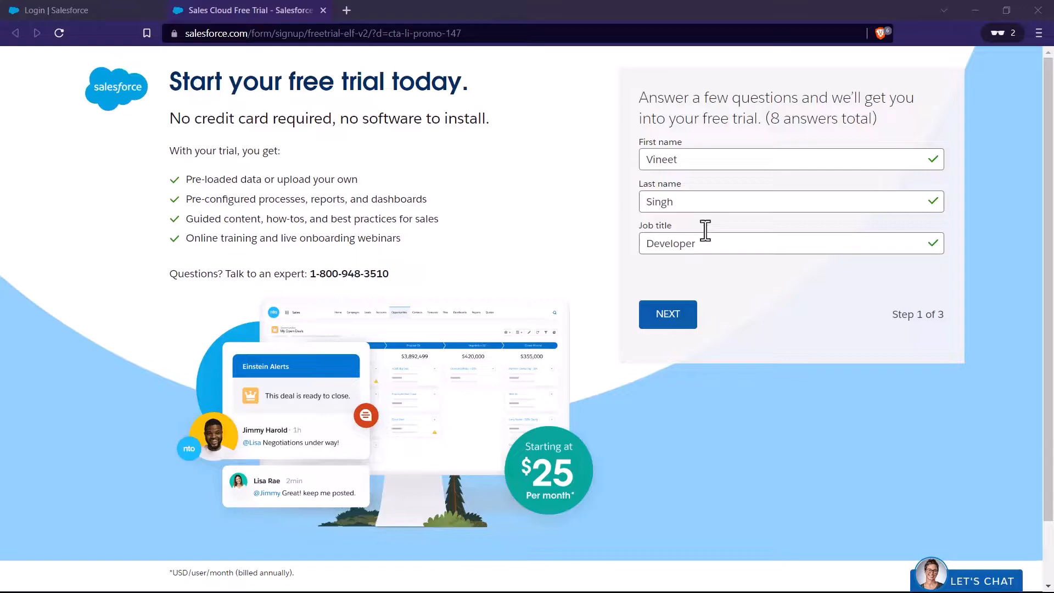
mouse_move(677, 157)
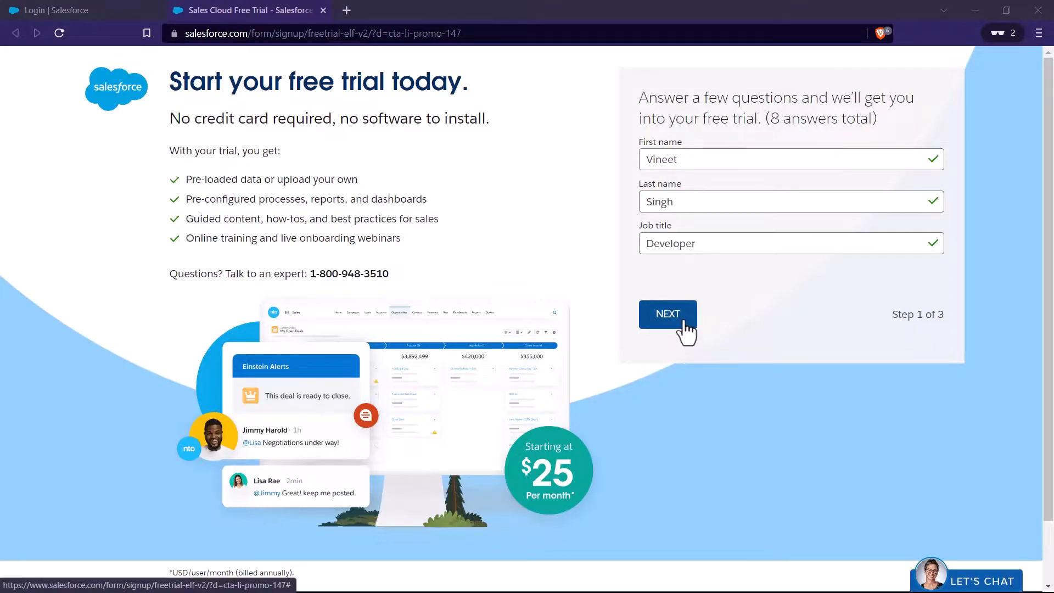
Advance through company and contact steps, accept the Main Services Agreement, and submit the trial.
left_click(667, 314)
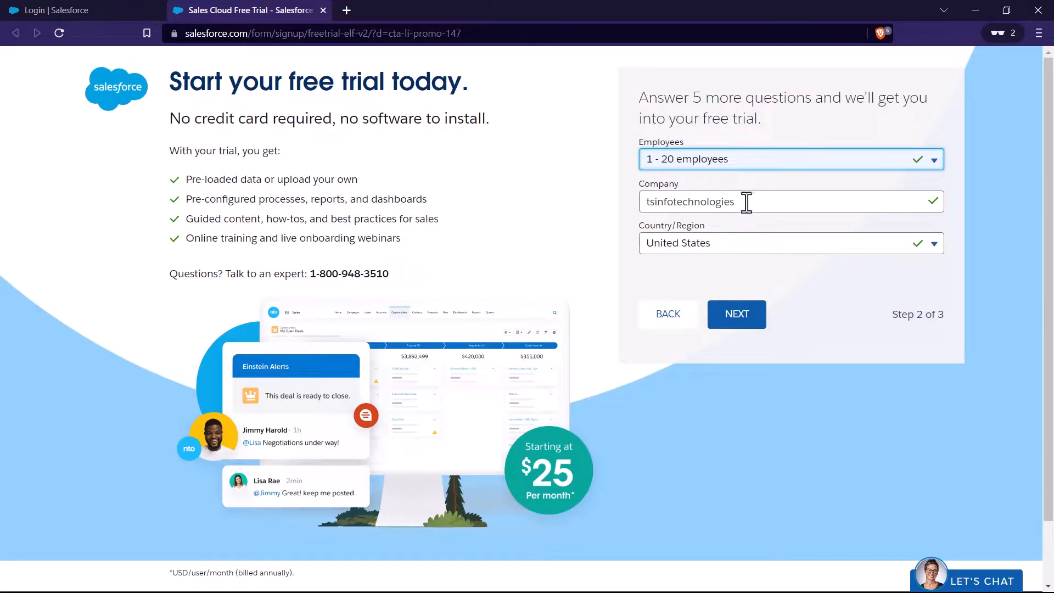
mouse_move(743, 228)
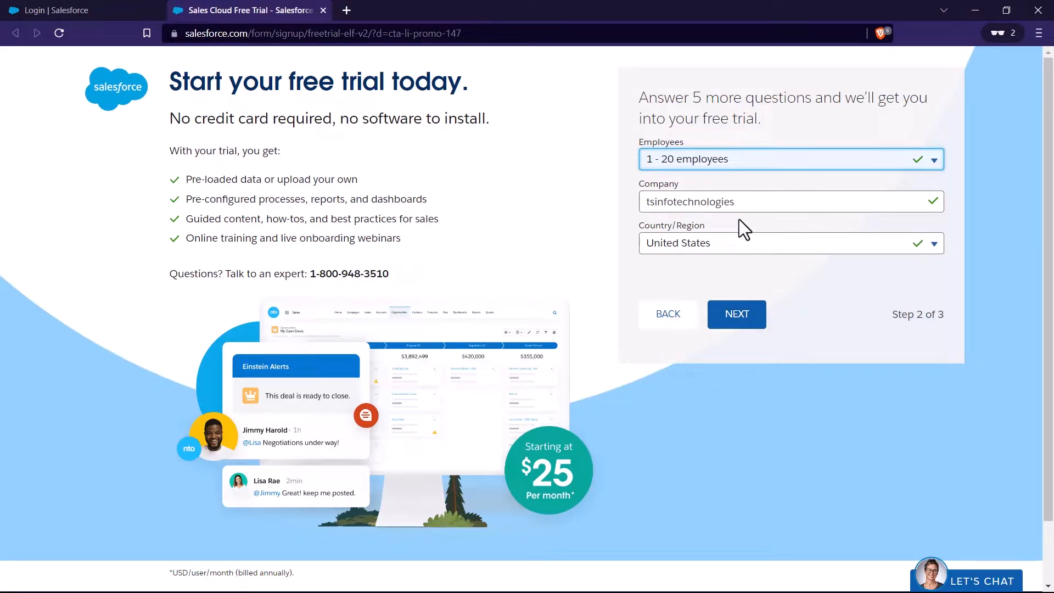
mouse_move(746, 264)
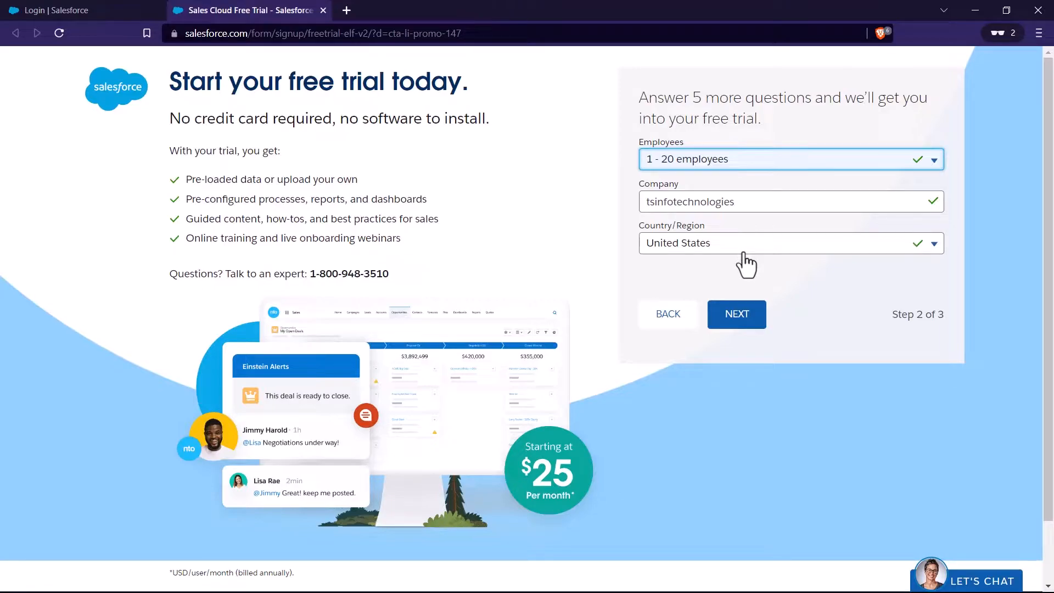
mouse_move(804, 288)
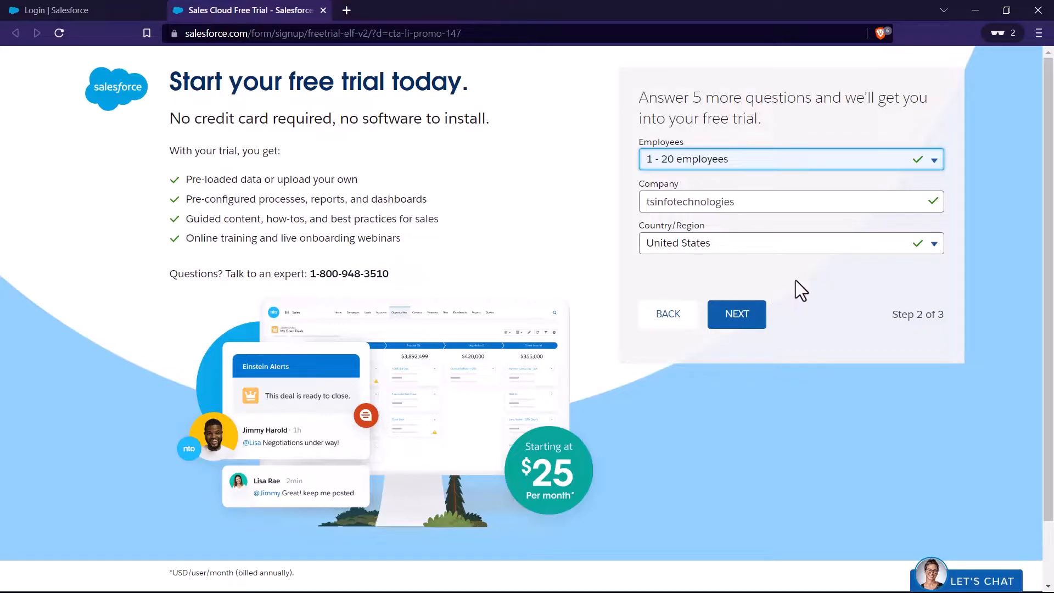
left_click(736, 314)
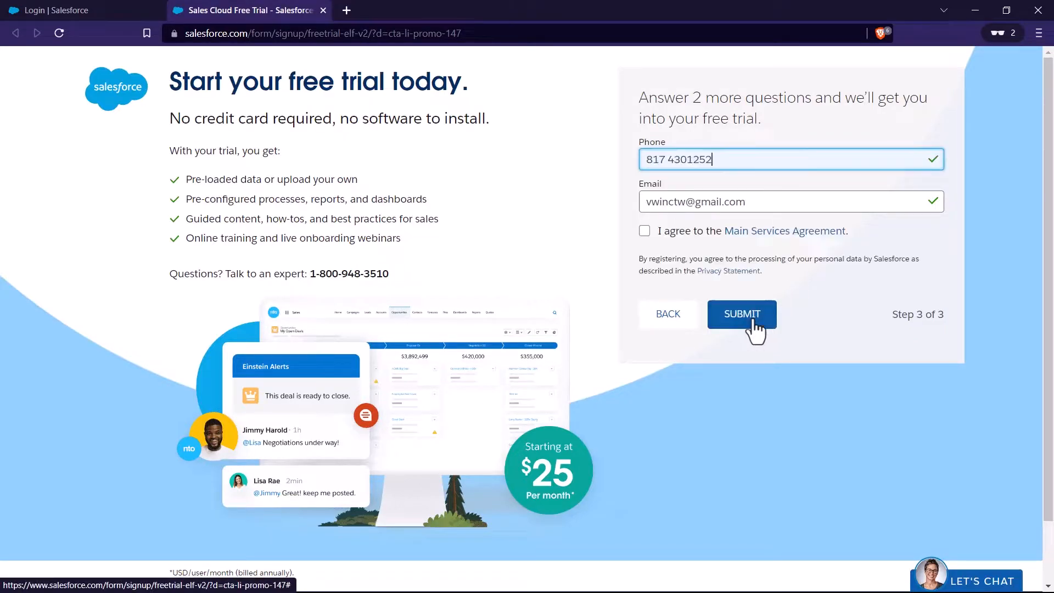
mouse_move(716, 159)
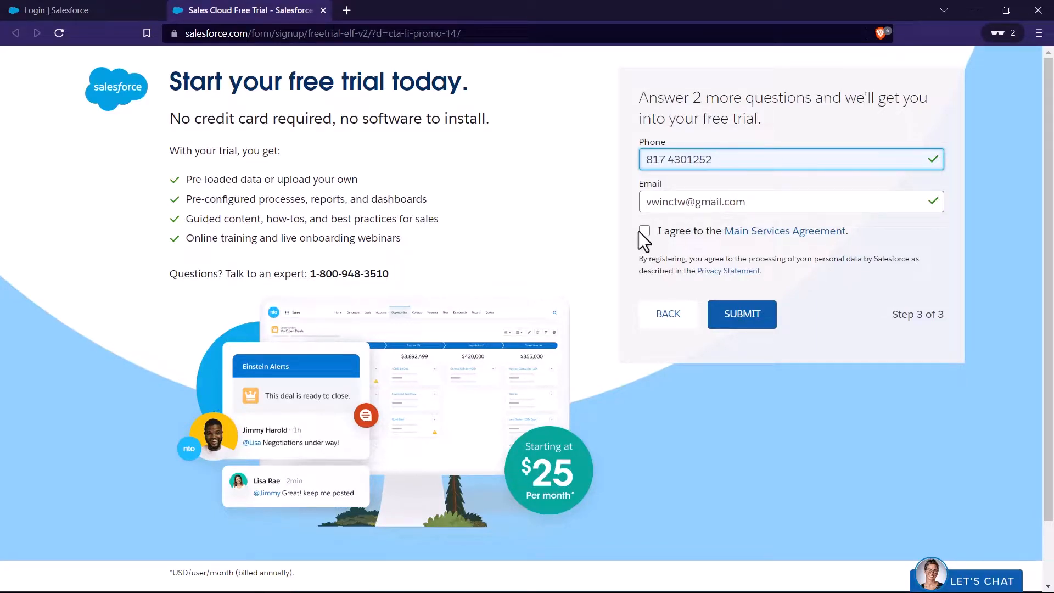
left_click(644, 230)
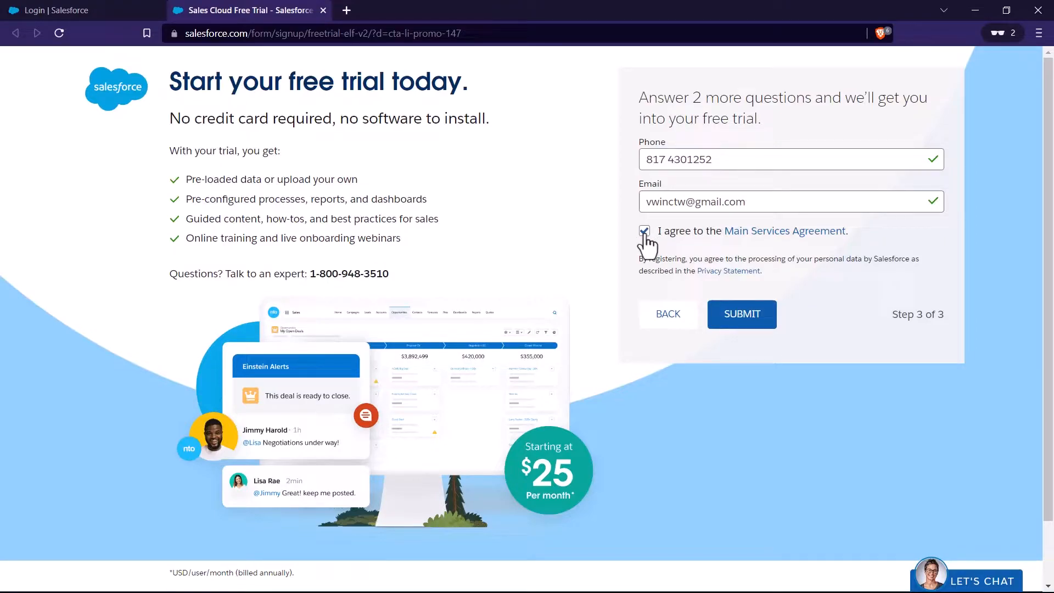
left_click(645, 231)
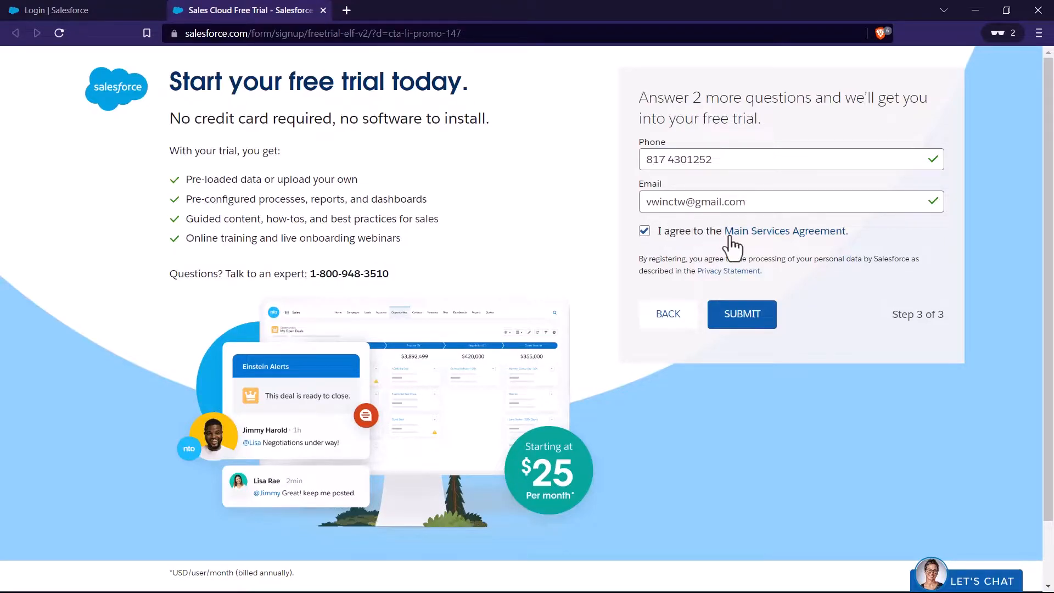
mouse_move(742, 315)
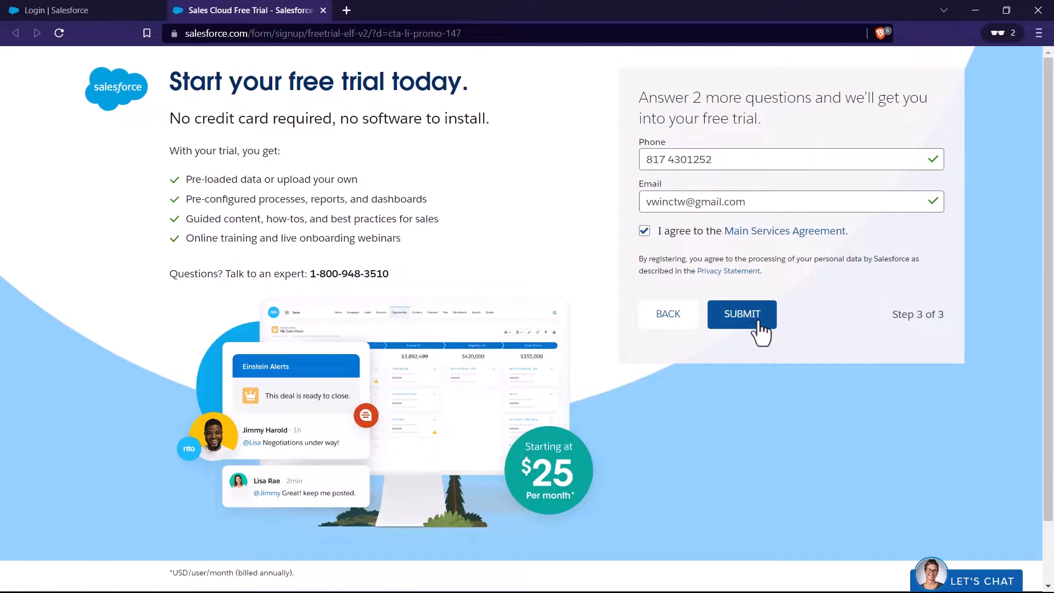
left_click(742, 314)
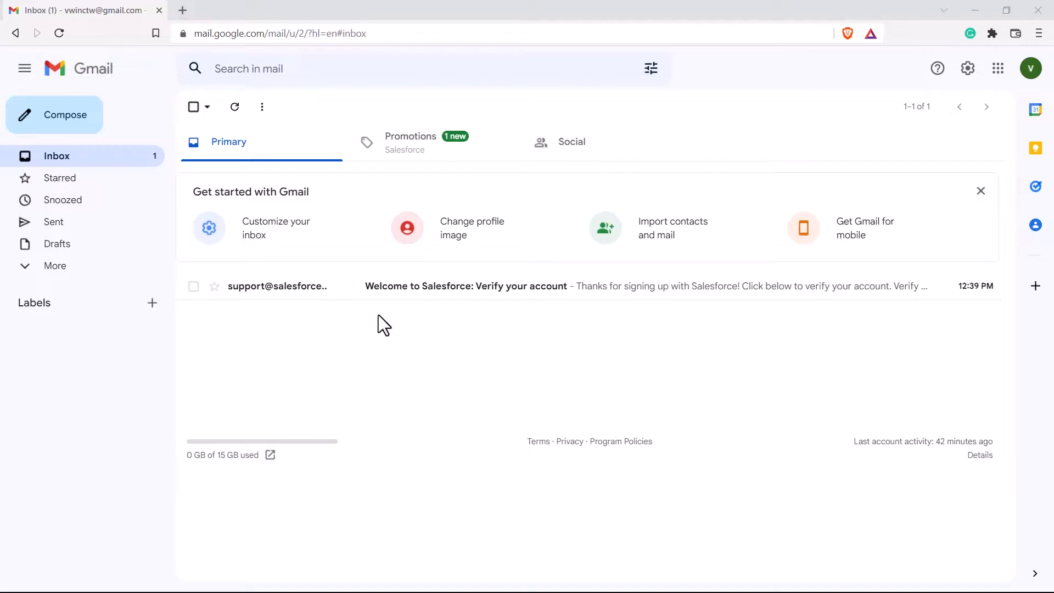
mouse_move(401, 294)
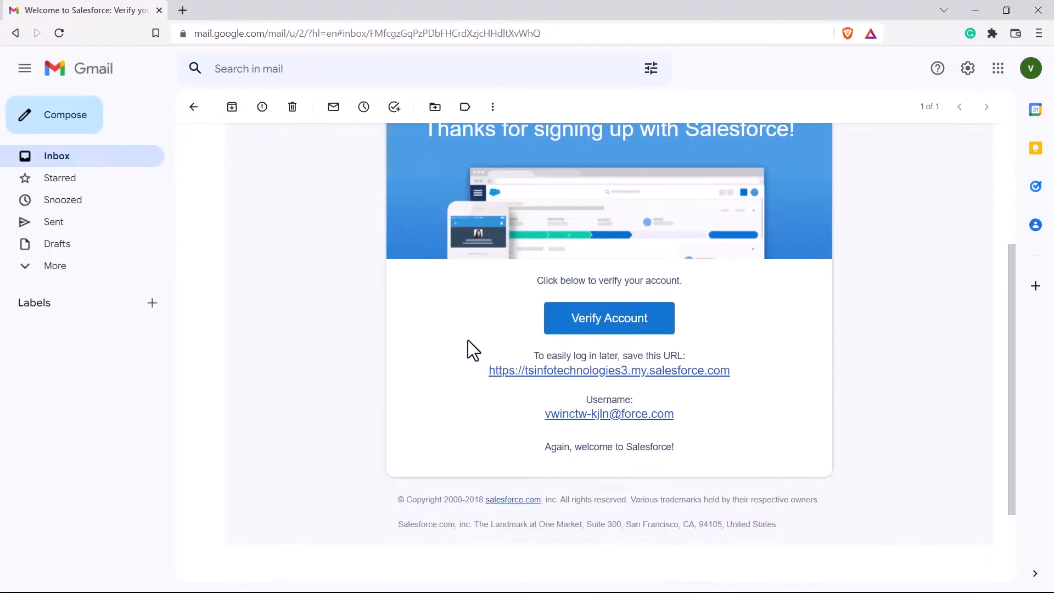
mouse_move(625, 380)
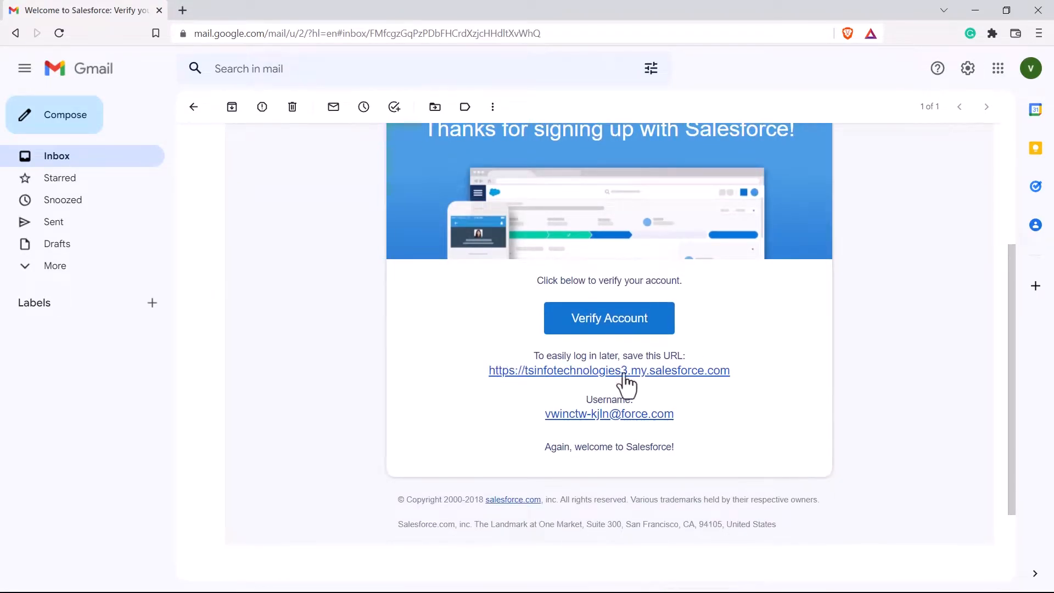
mouse_move(610, 417)
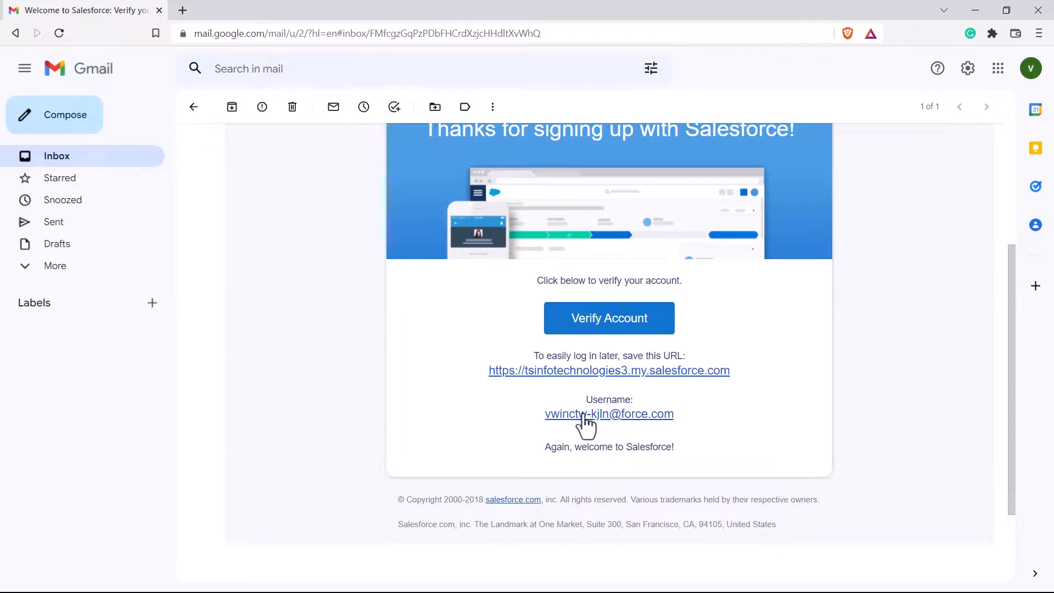
mouse_move(608, 318)
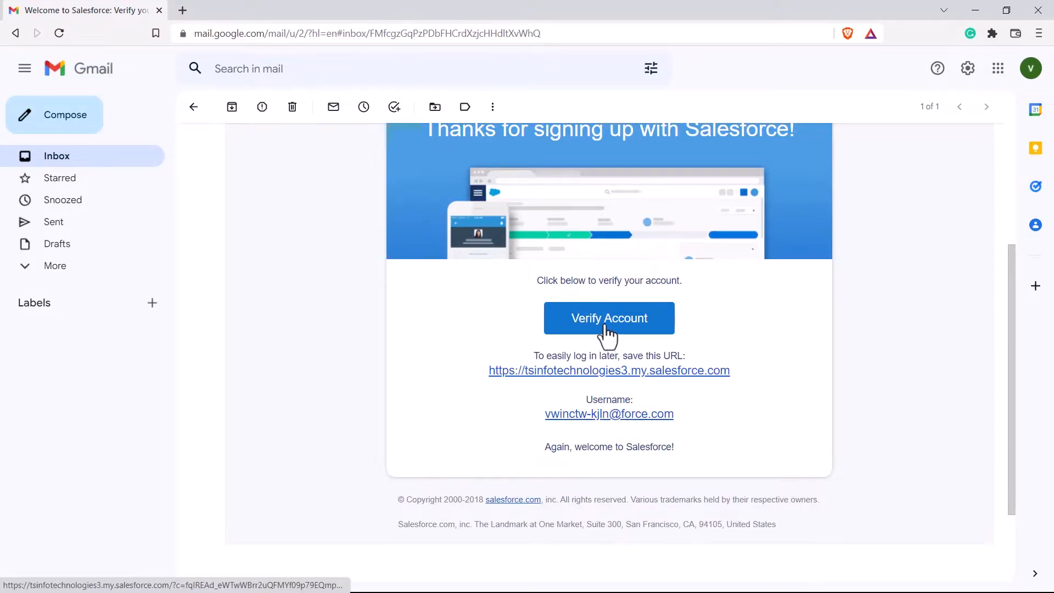
Follow Verify Account in the 'Welcome to Salesforce: Verify your account' email.
left_click(608, 318)
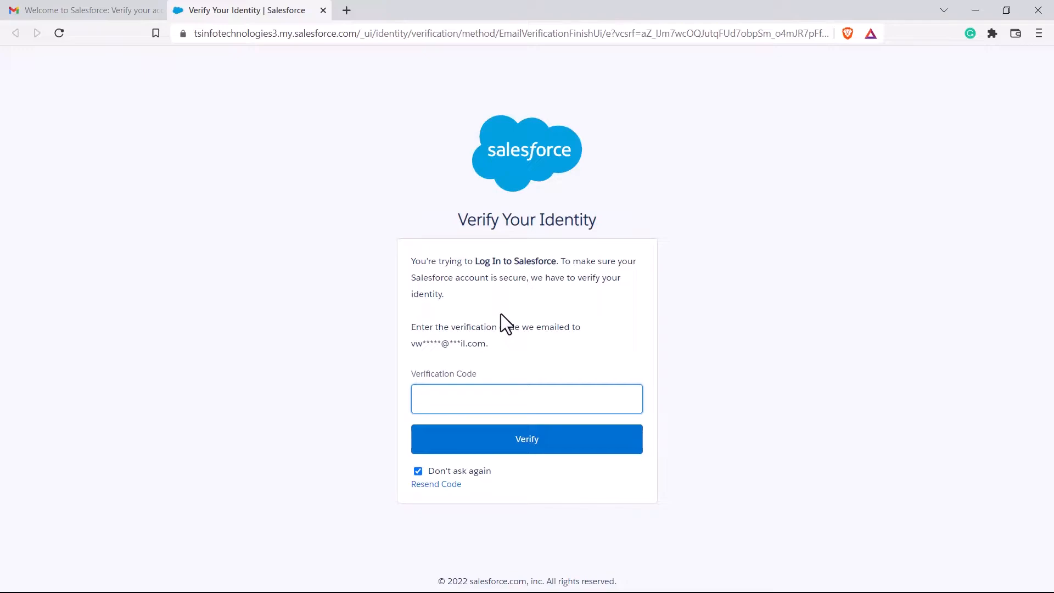
mouse_move(581, 566)
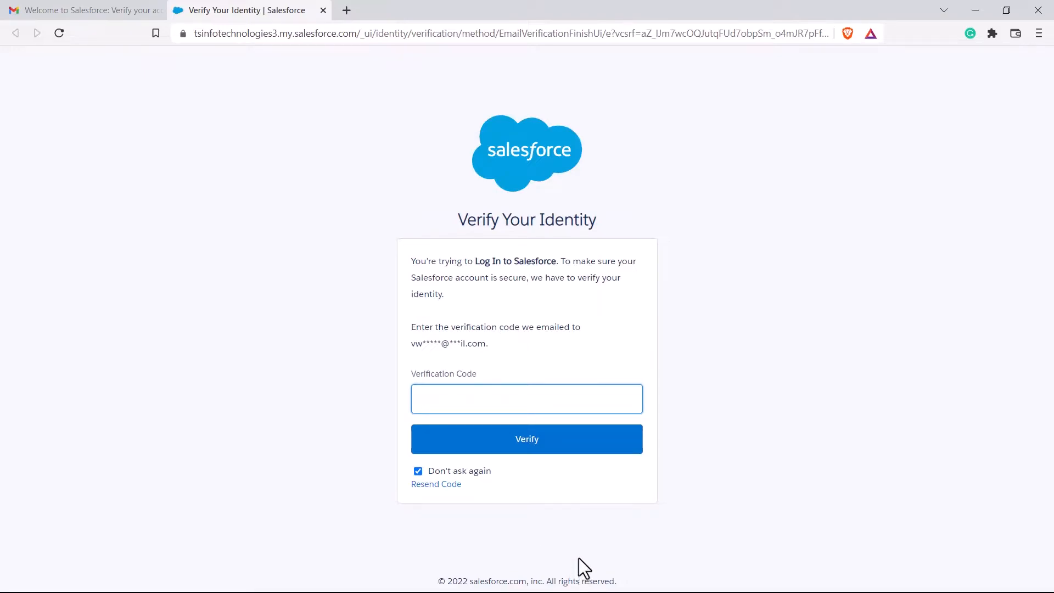
mouse_move(473, 347)
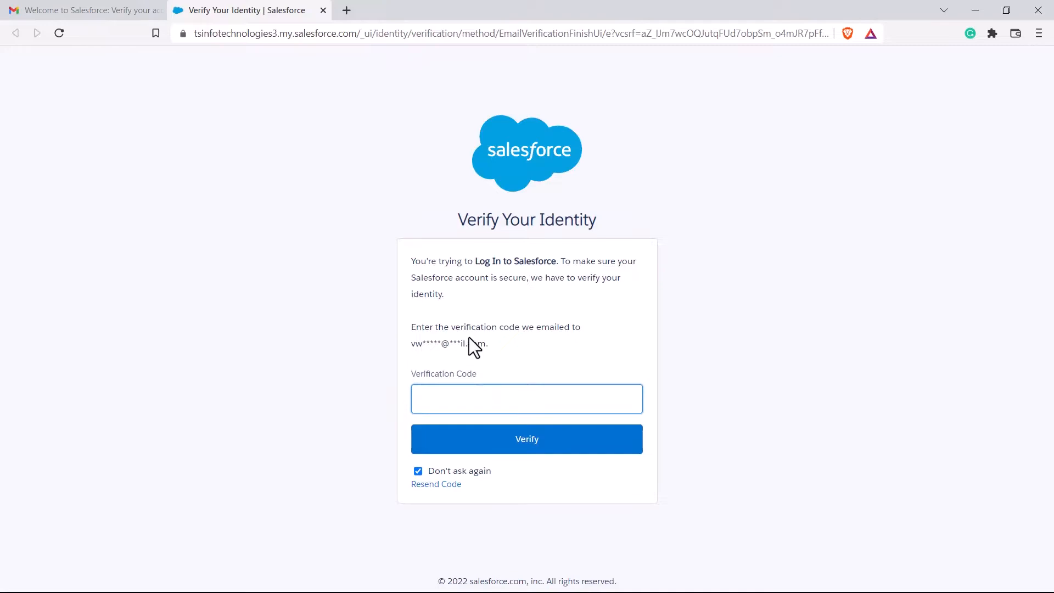
Get the verification code from Gmail and return to the Change Your Password page.
left_click(81, 10)
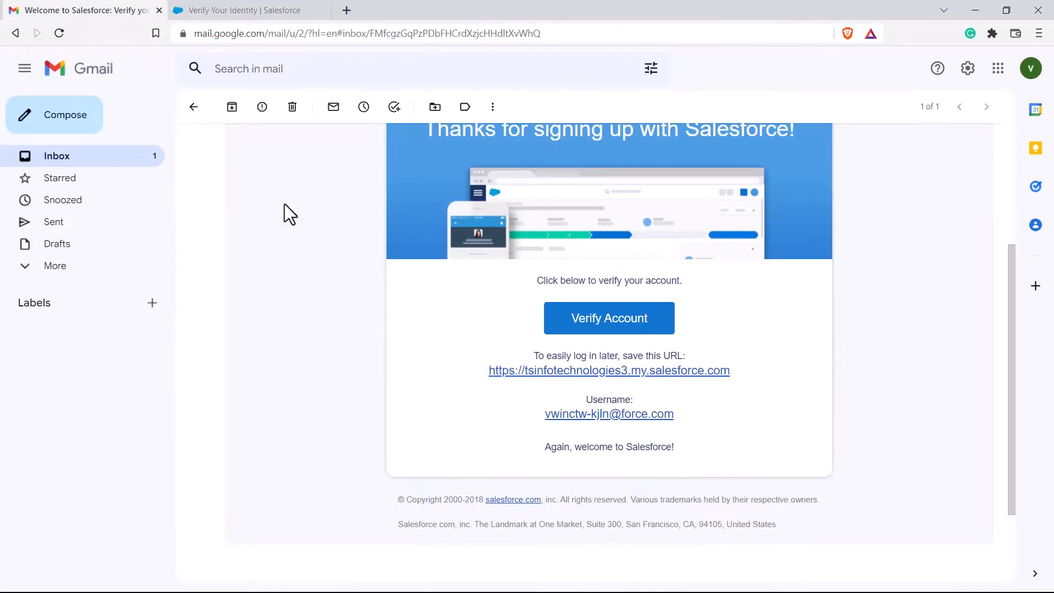
left_click(987, 106)
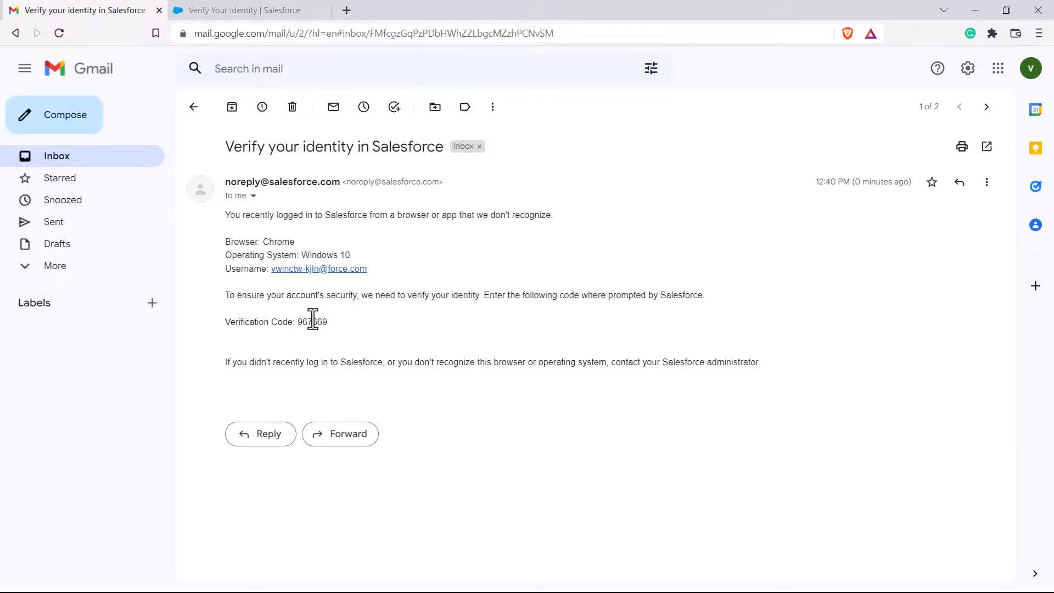
left_click(242, 10)
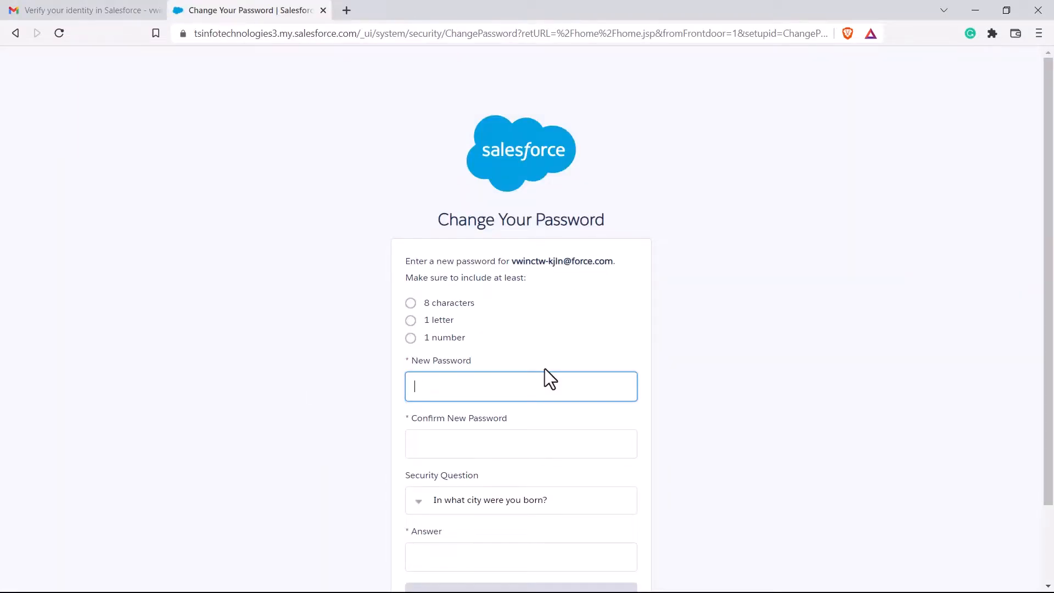
Enter and confirm the new password with a security answer, then submit the change.
type("••")
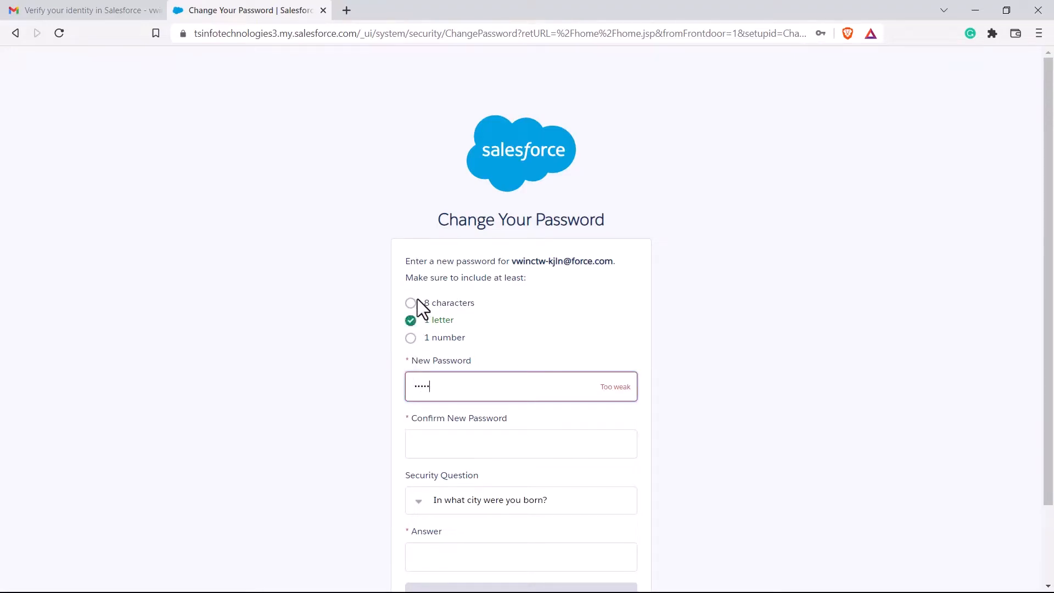
mouse_move(453, 386)
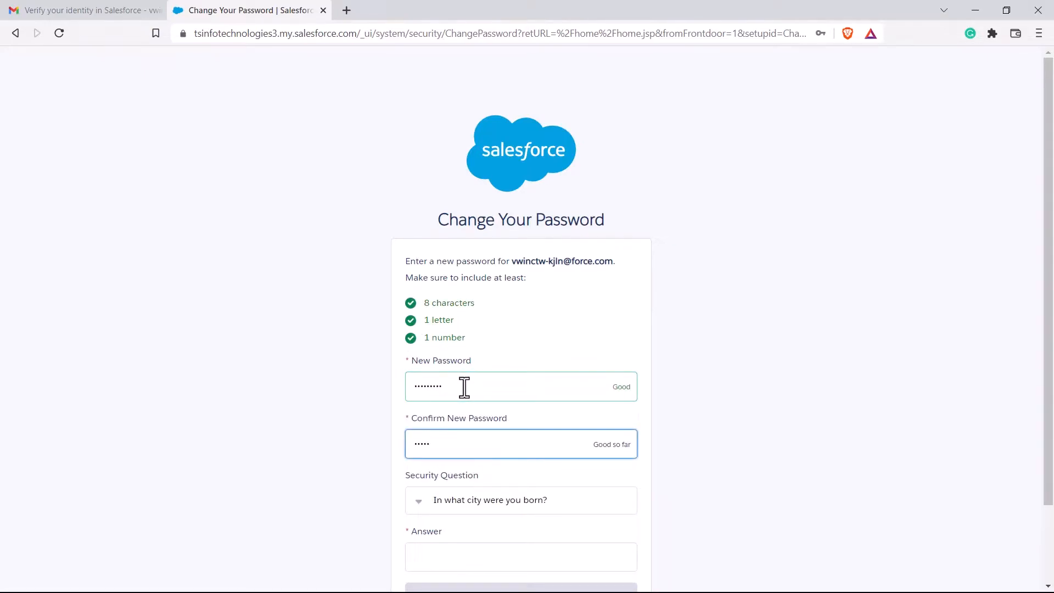
scroll("down", 3)
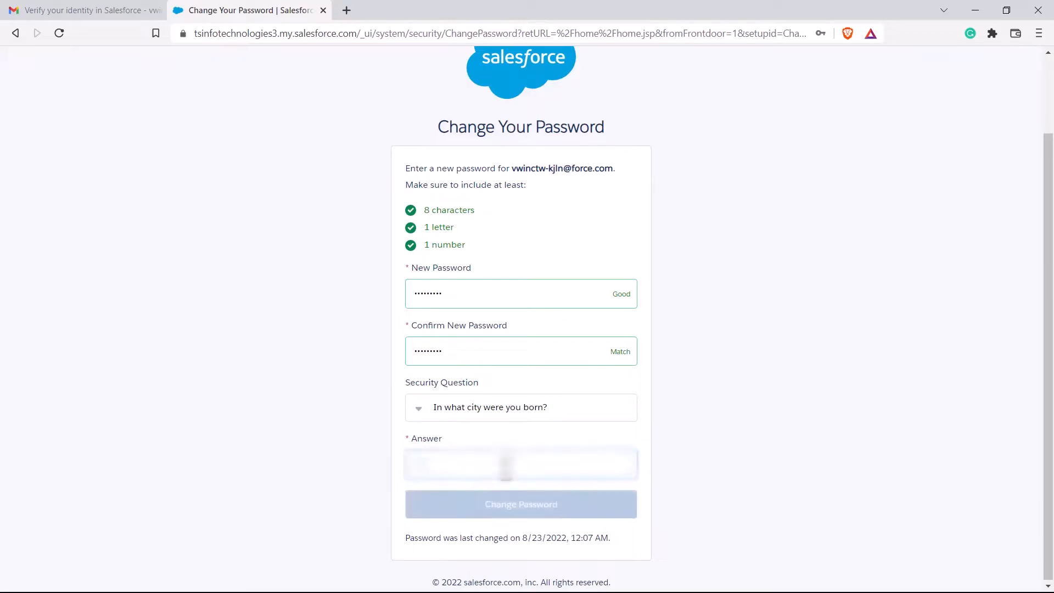
left_click(521, 504)
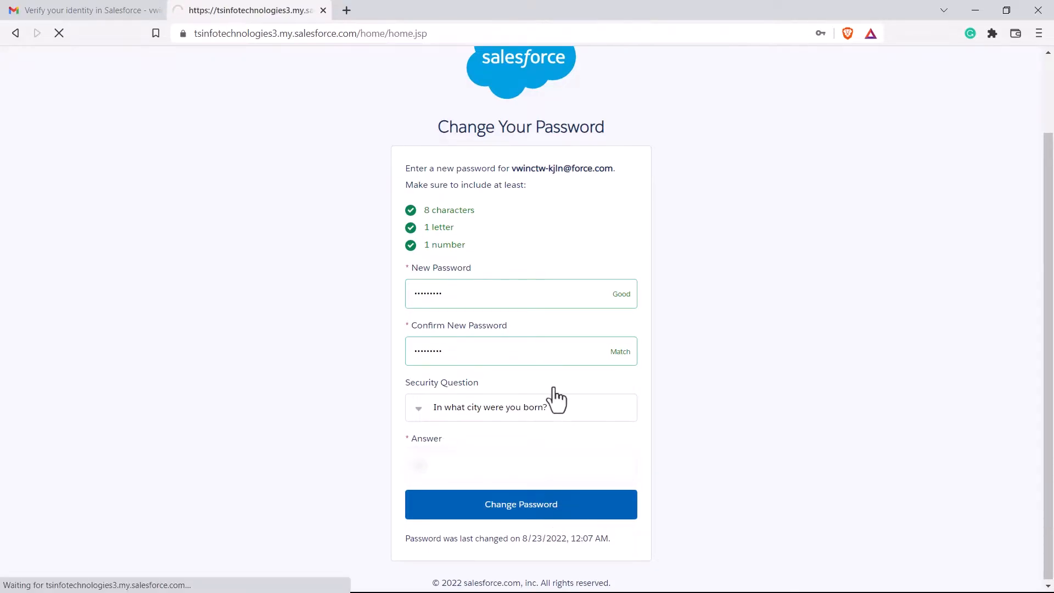
left_click(521, 504)
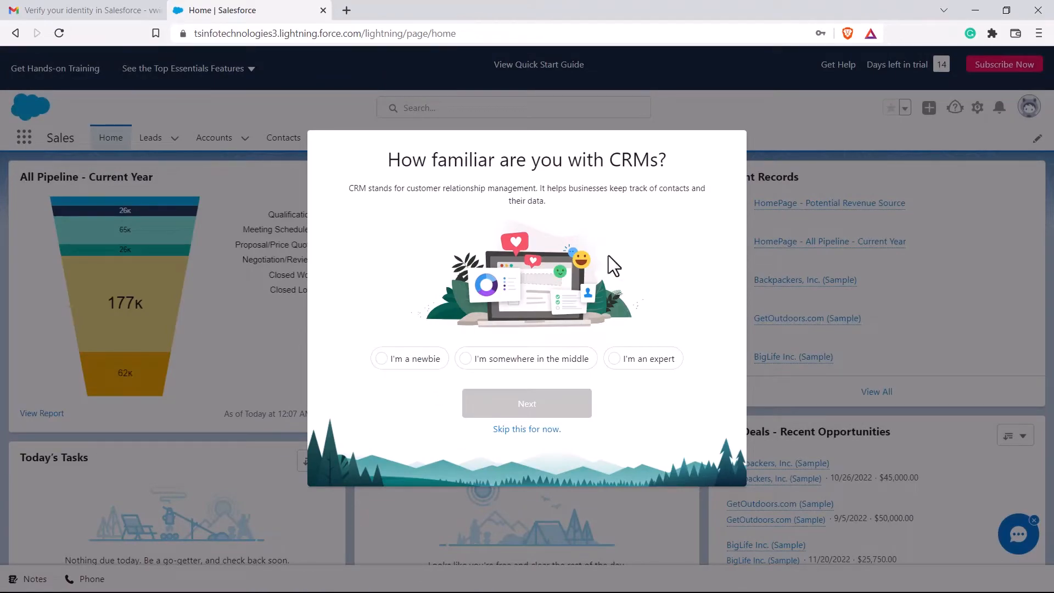
Skip the CRM familiarity and planned-use onboarding questions.
left_click(526, 404)
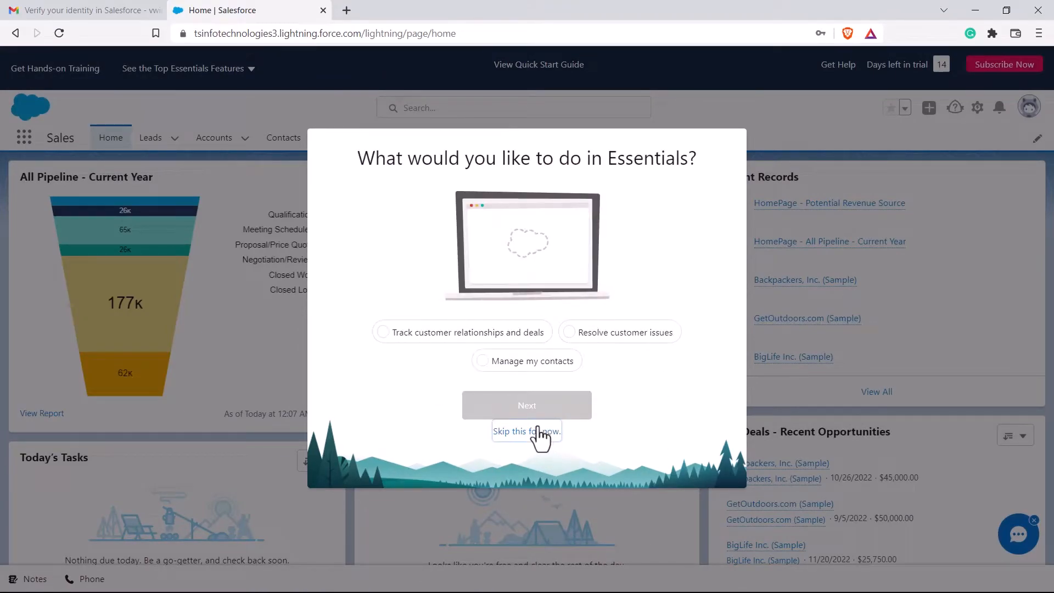
left_click(526, 431)
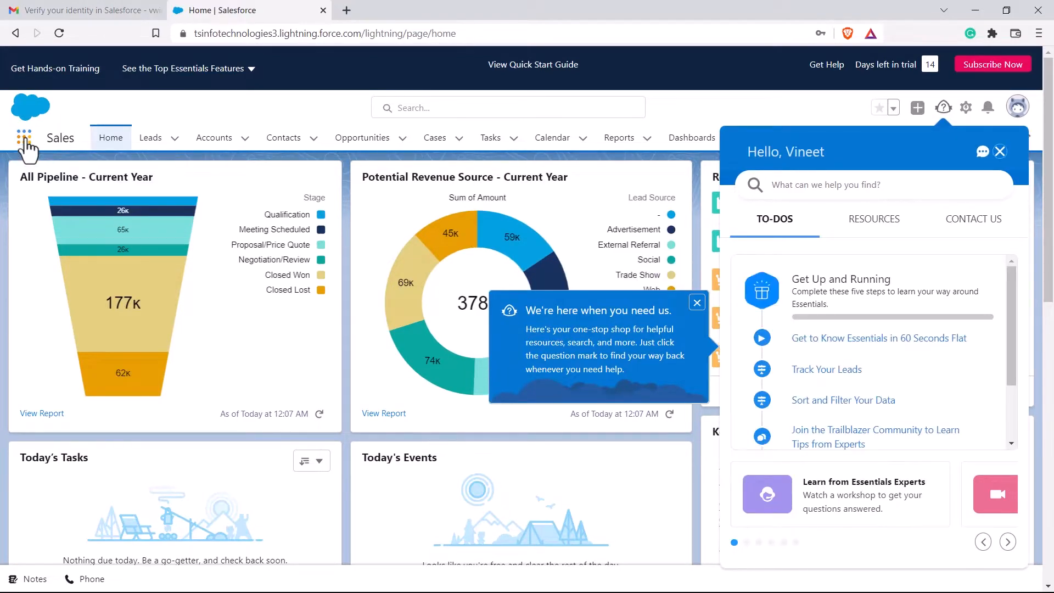
View all apps and items in the App Launcher, then list All Folders under Dashboards.
left_click(24, 138)
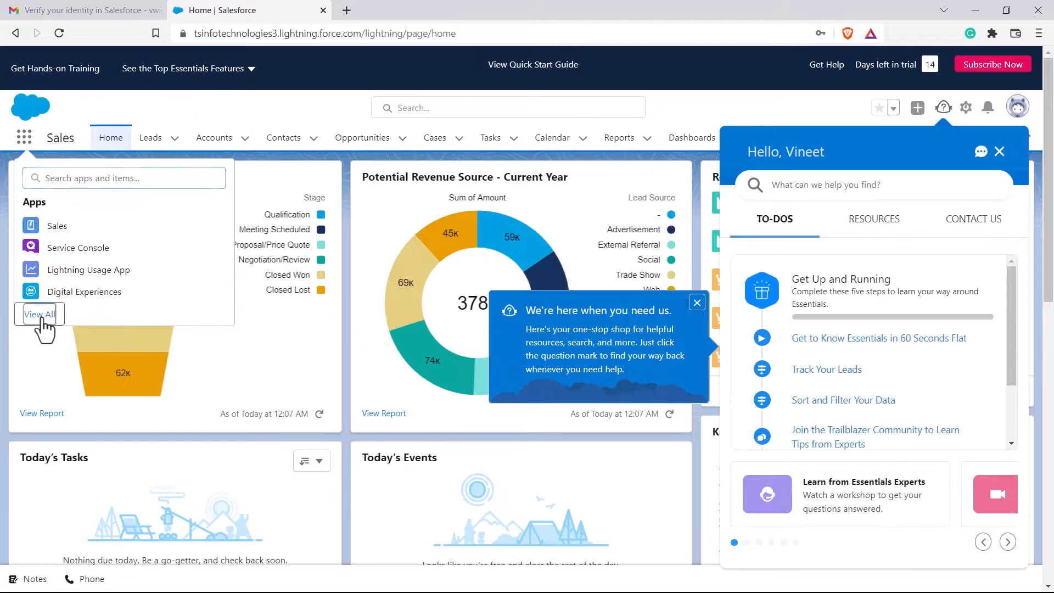
left_click(39, 314)
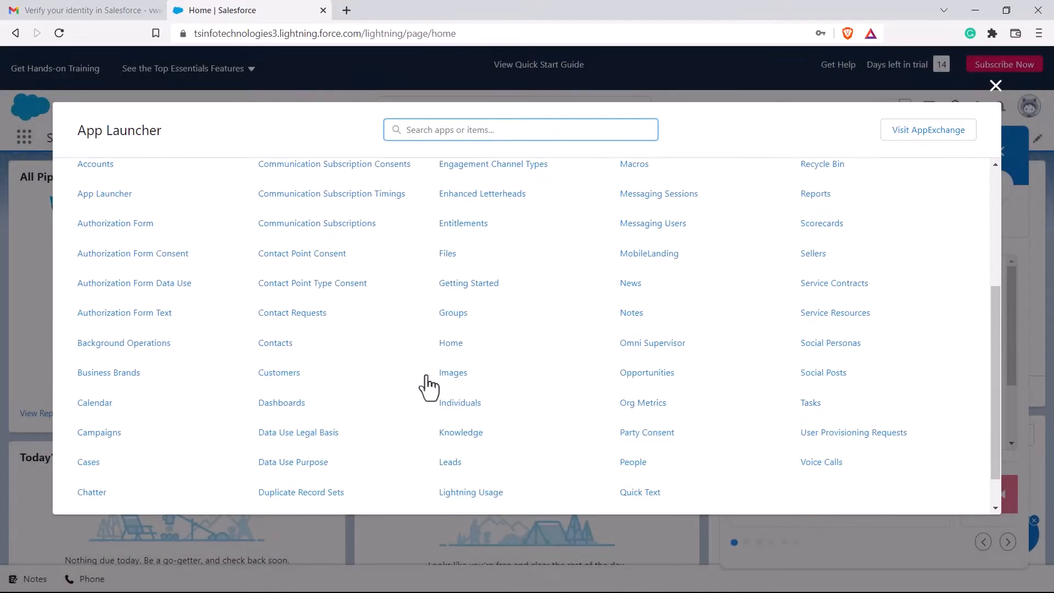
left_click(995, 86)
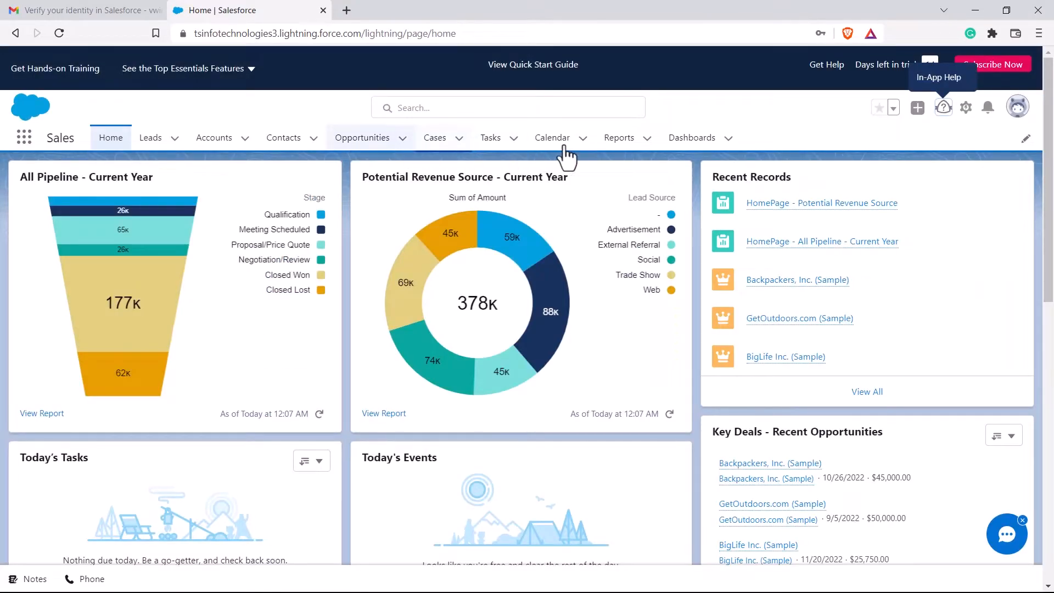
left_click(692, 137)
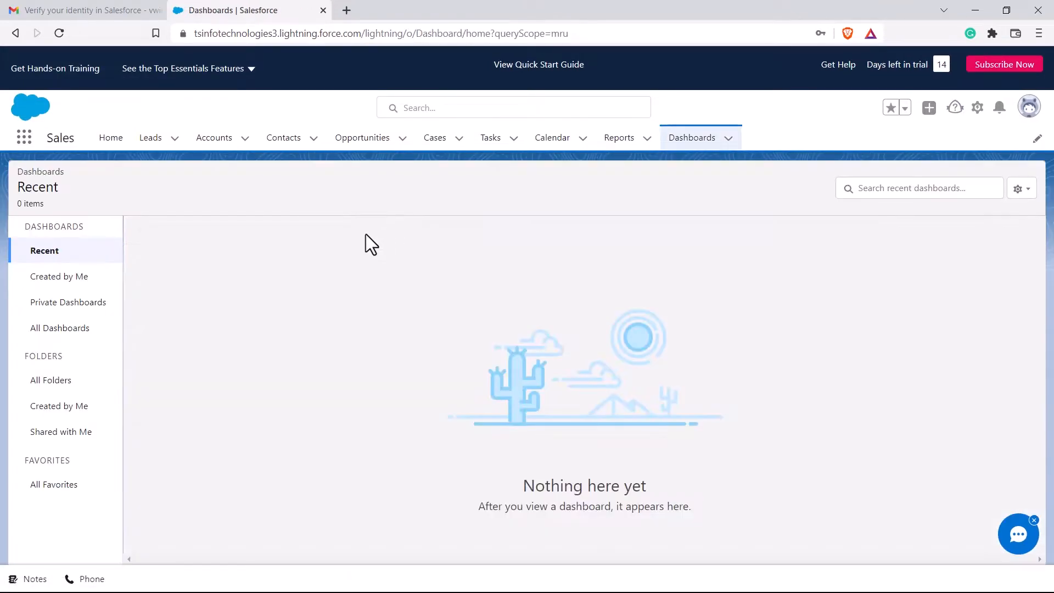
left_click(53, 380)
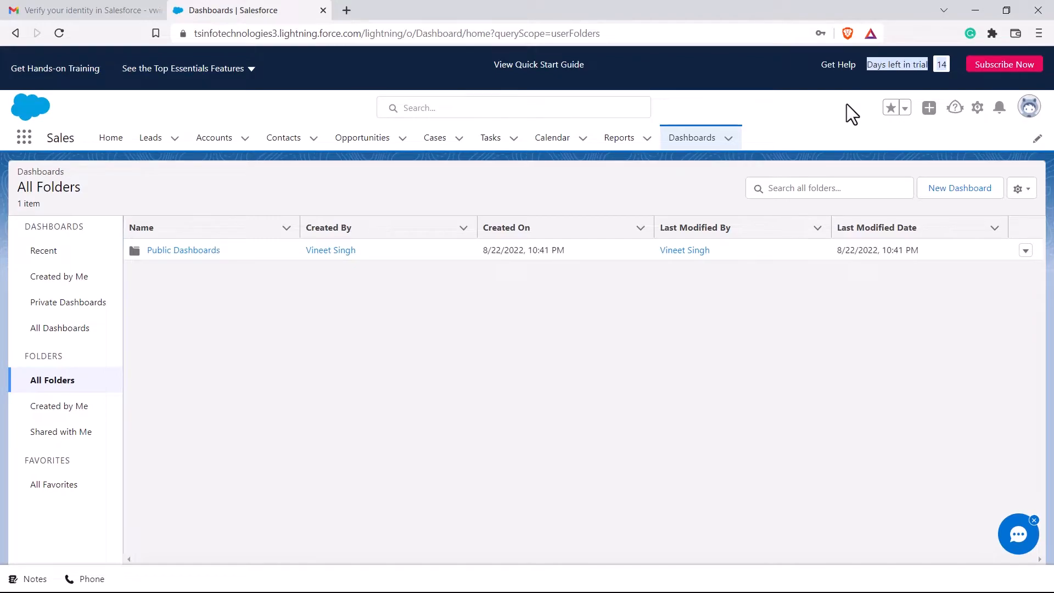
mouse_move(644, 329)
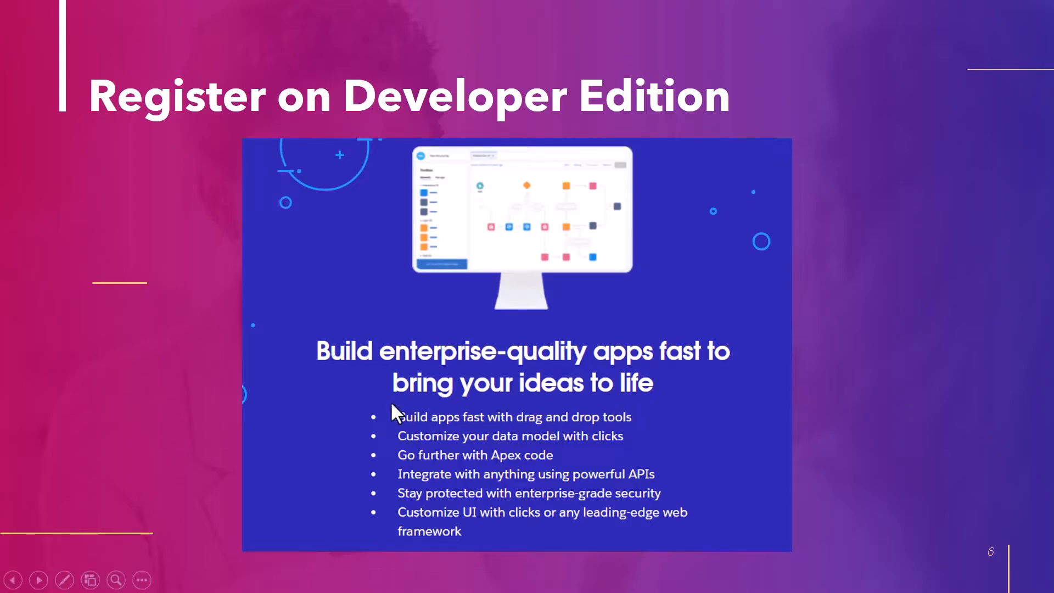
mouse_move(417, 371)
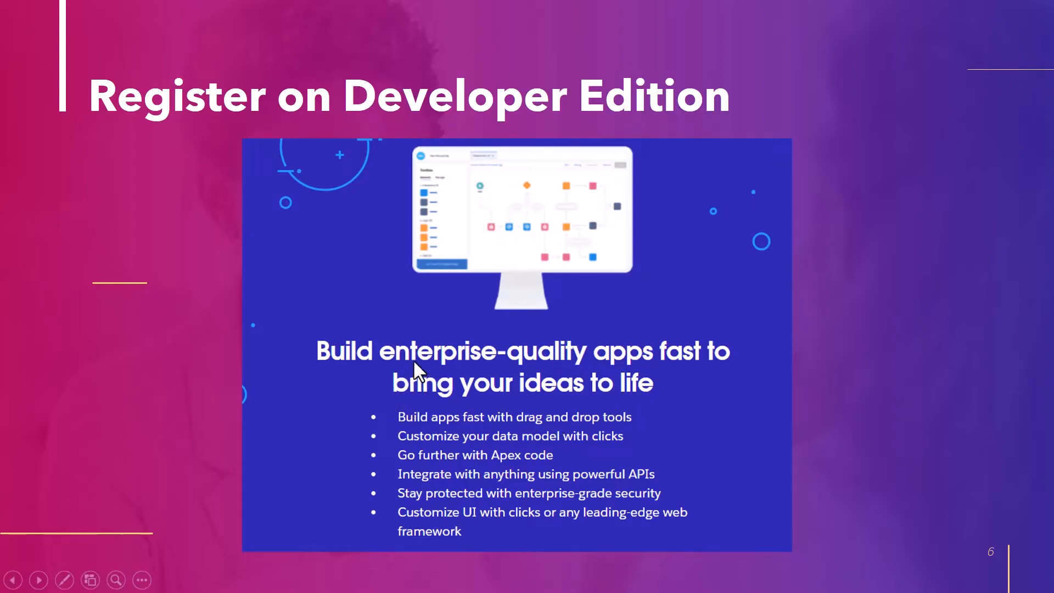
mouse_move(429, 429)
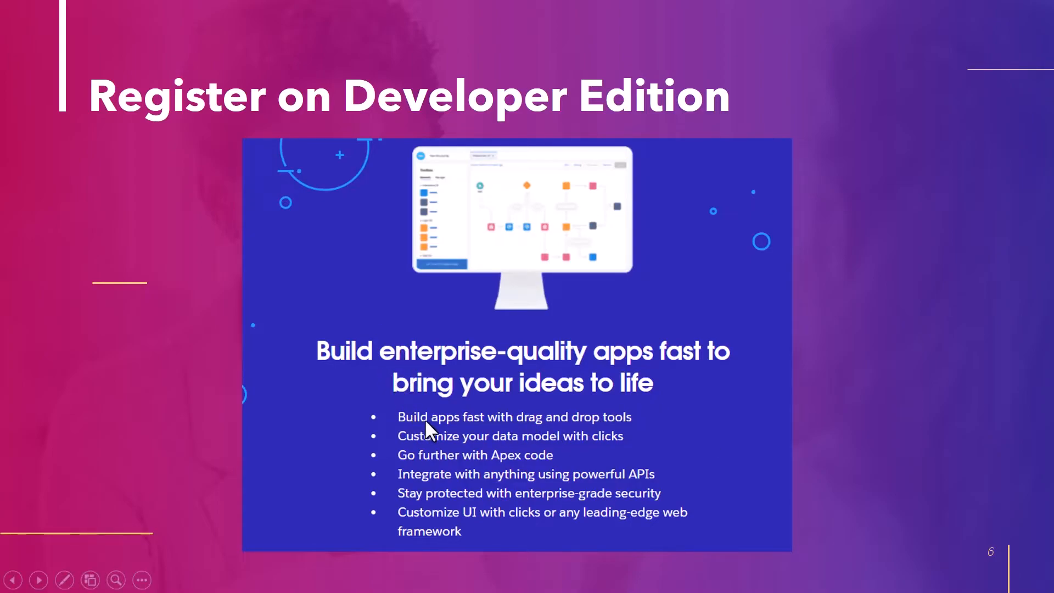
mouse_move(488, 456)
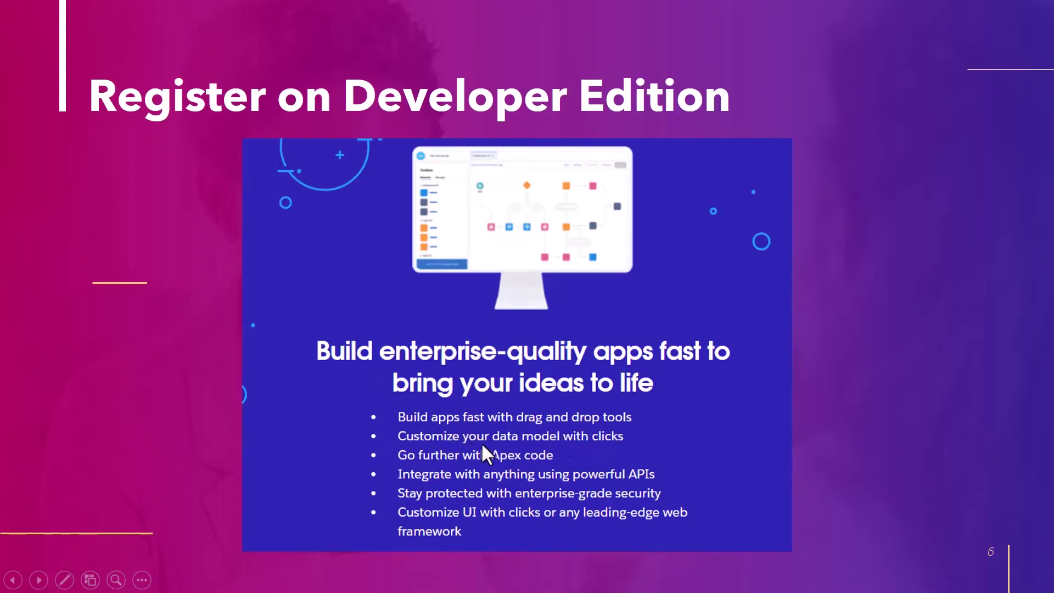
mouse_move(603, 448)
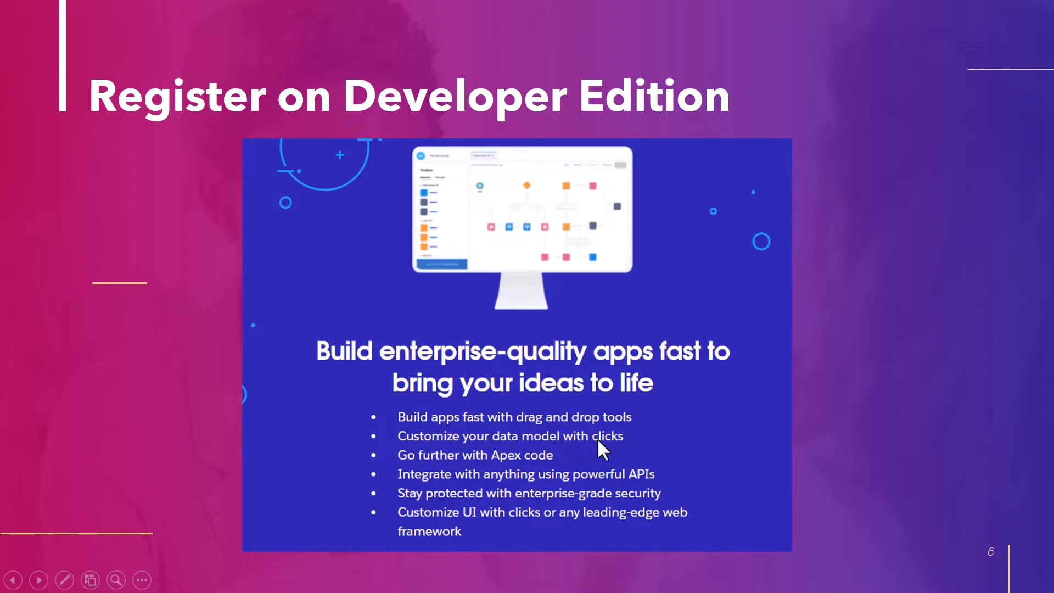
mouse_move(545, 464)
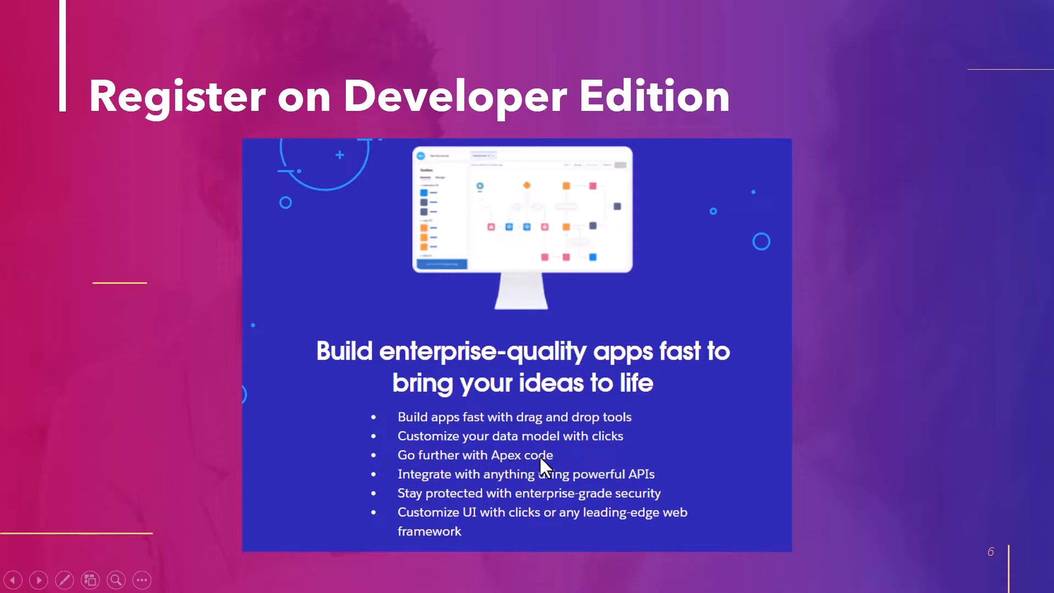
mouse_move(551, 465)
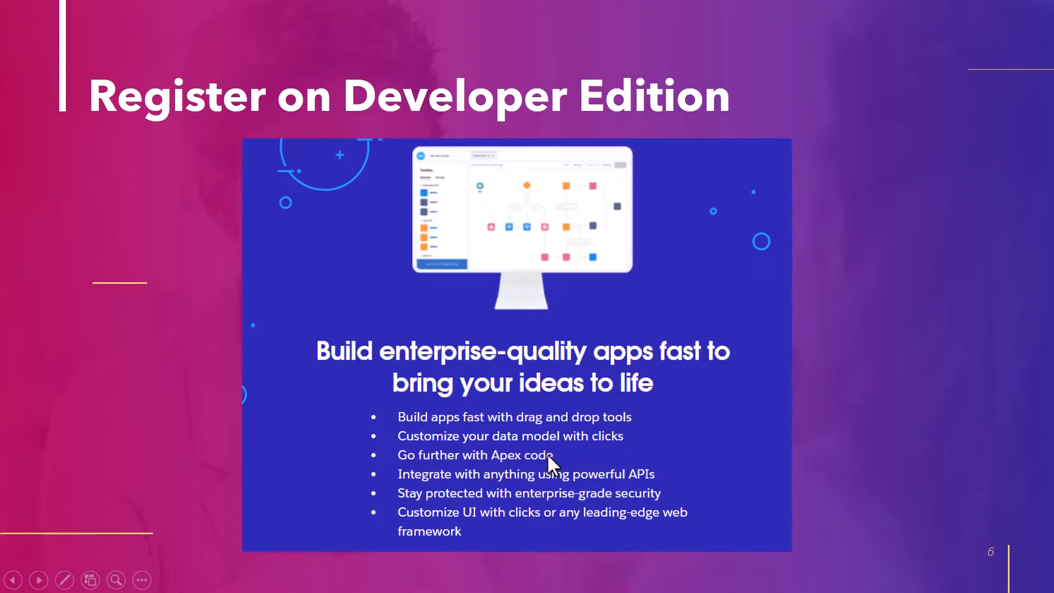
mouse_move(555, 461)
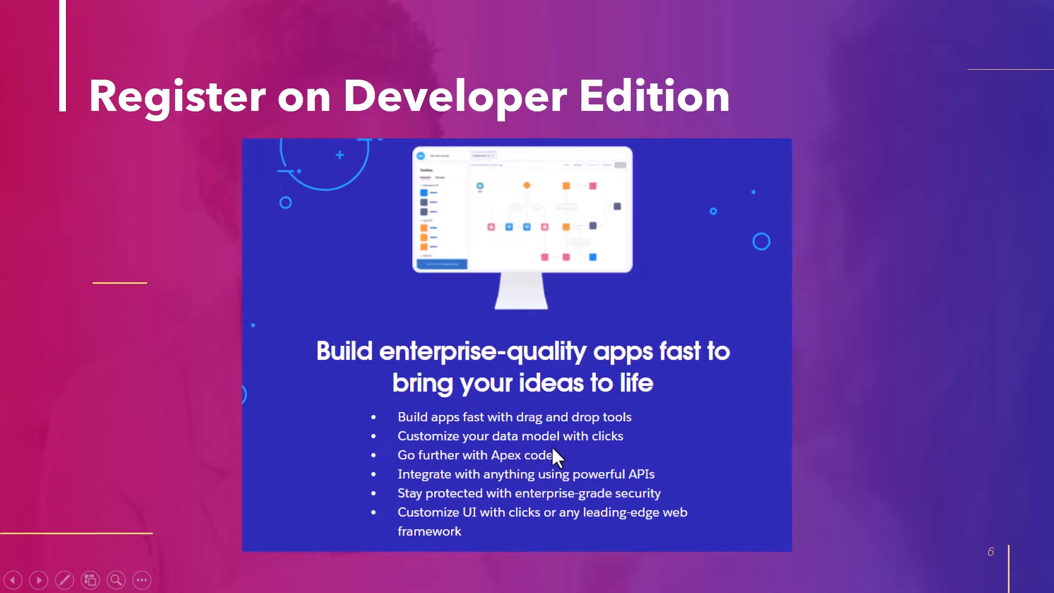
mouse_move(548, 482)
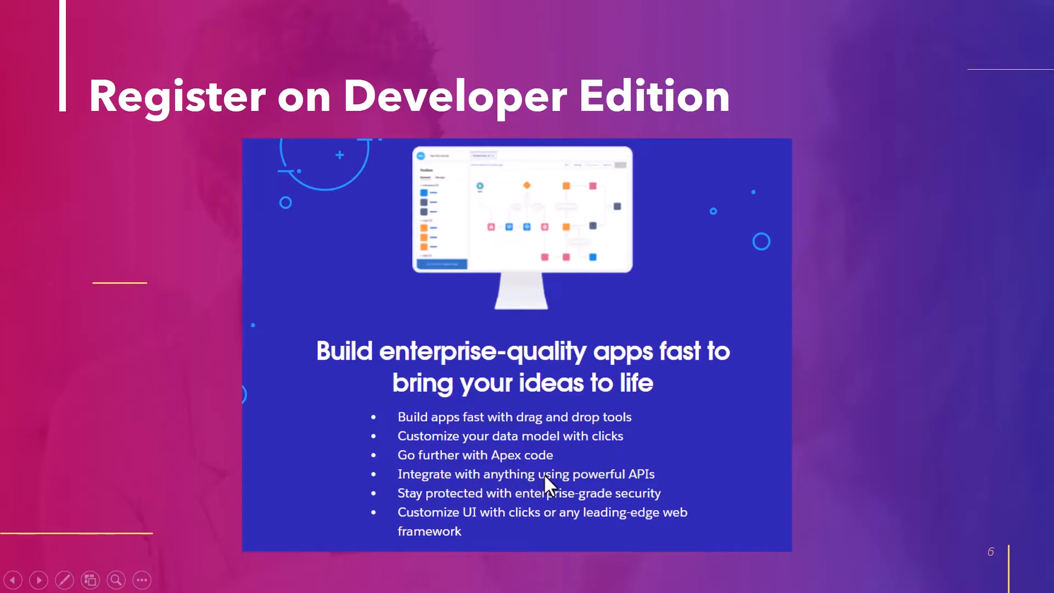
mouse_move(590, 517)
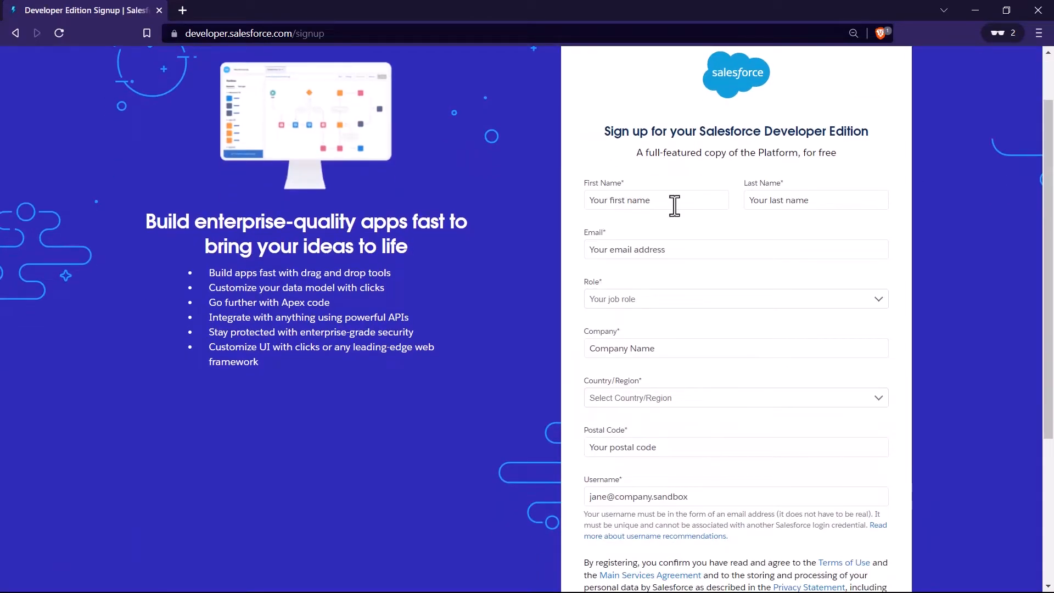
Fill the Developer Edition name, company 'tsinfotechnologies' and country fields.
left_click(656, 200)
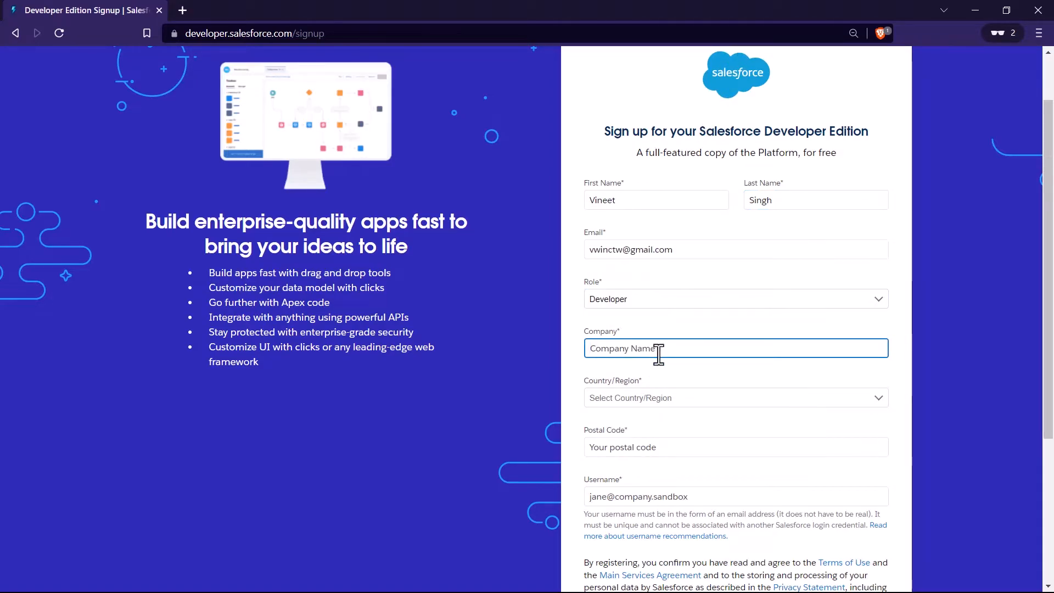
type("tsinfotechnologies")
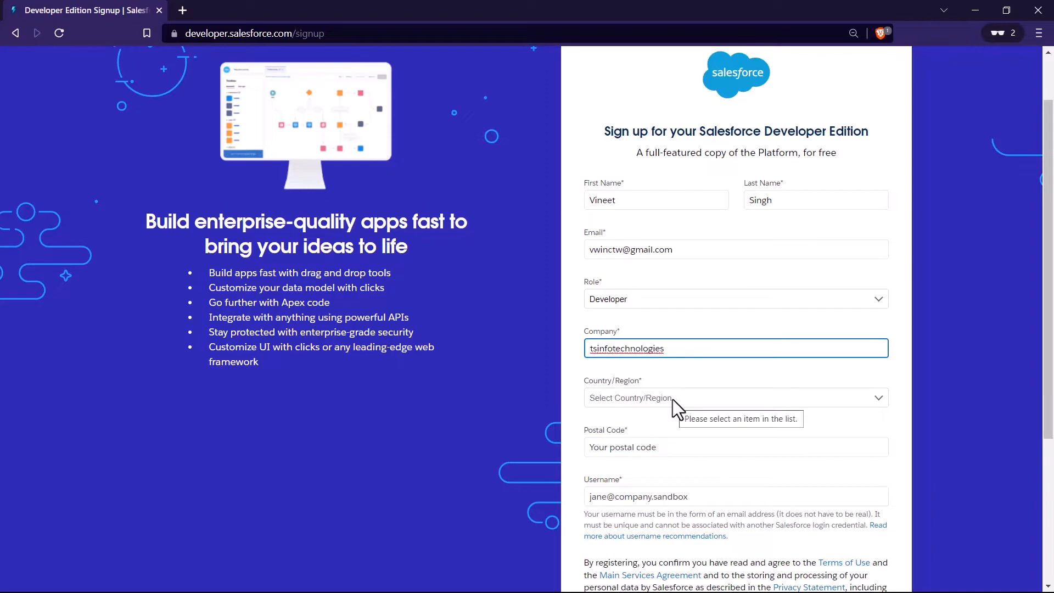
left_click(736, 398)
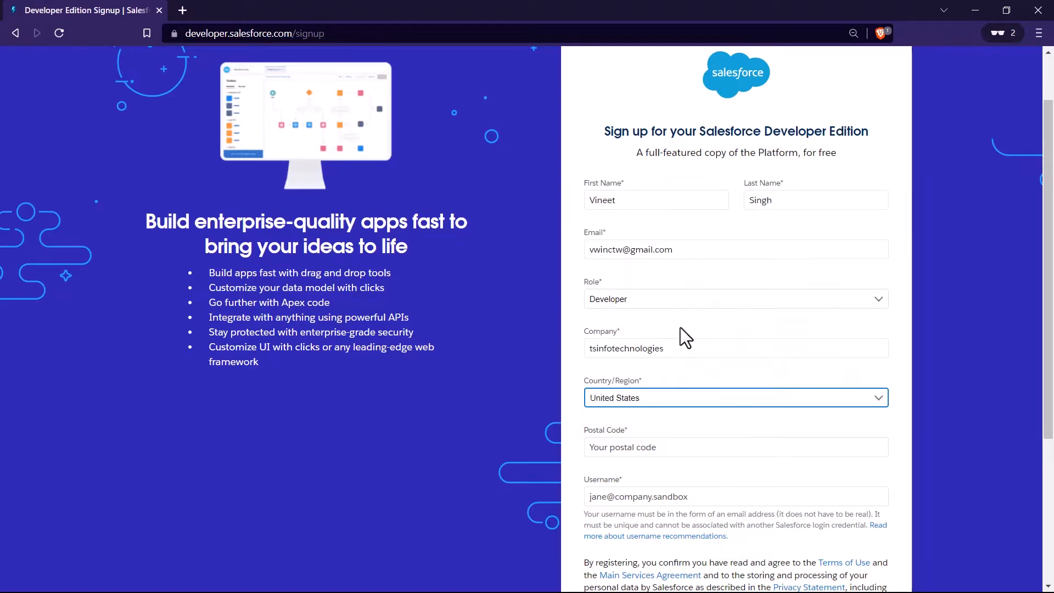
mouse_move(646, 434)
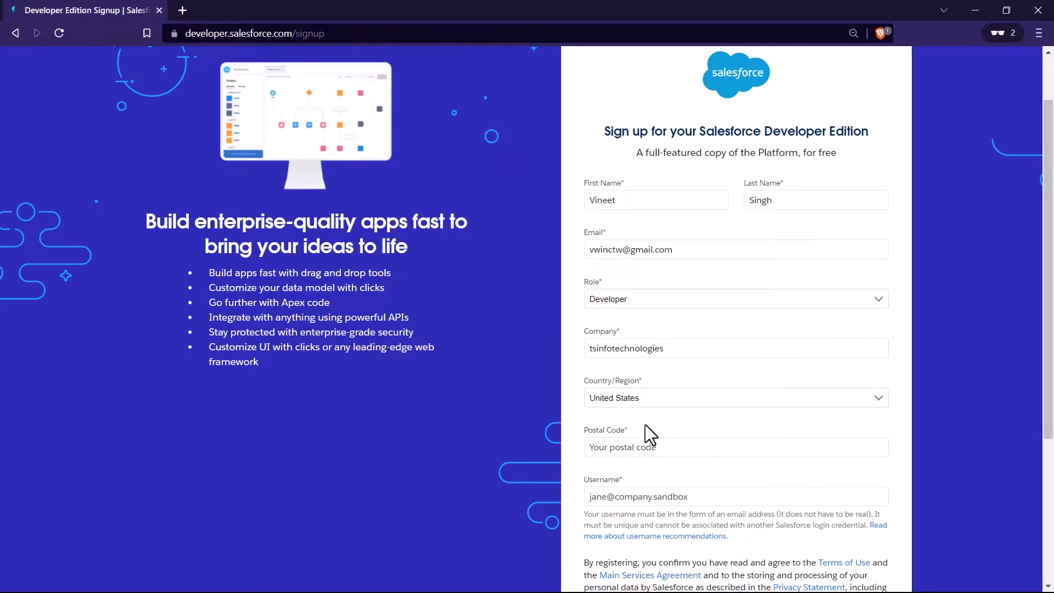
scroll("down", 3)
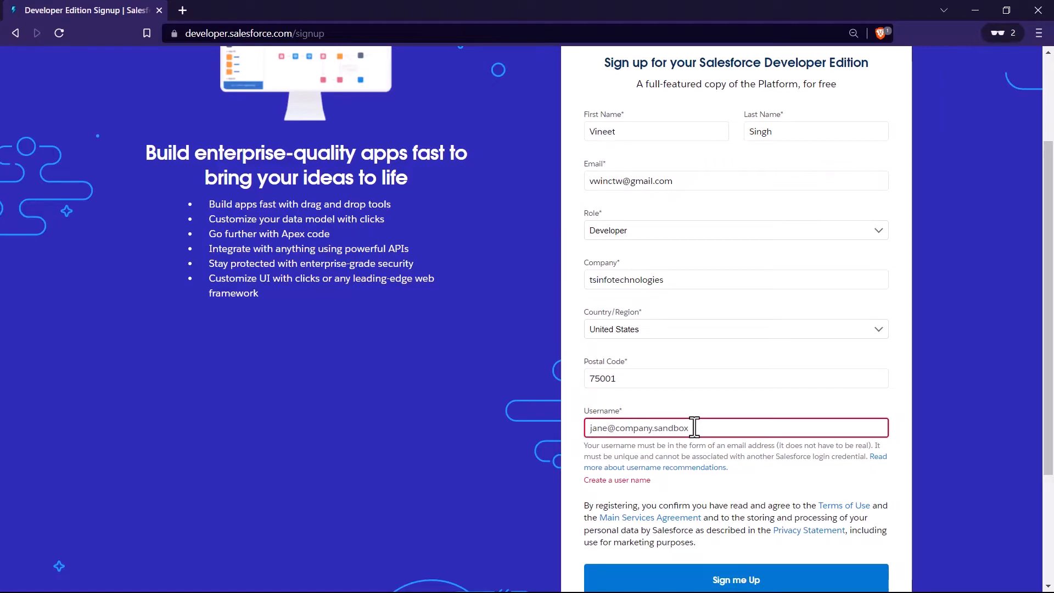
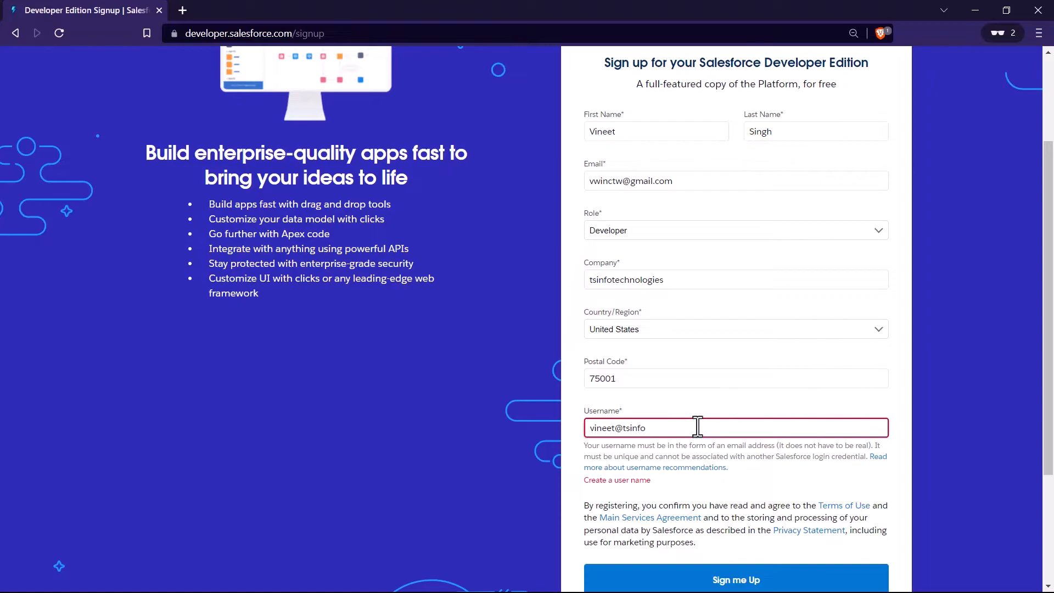
scroll("down", 3)
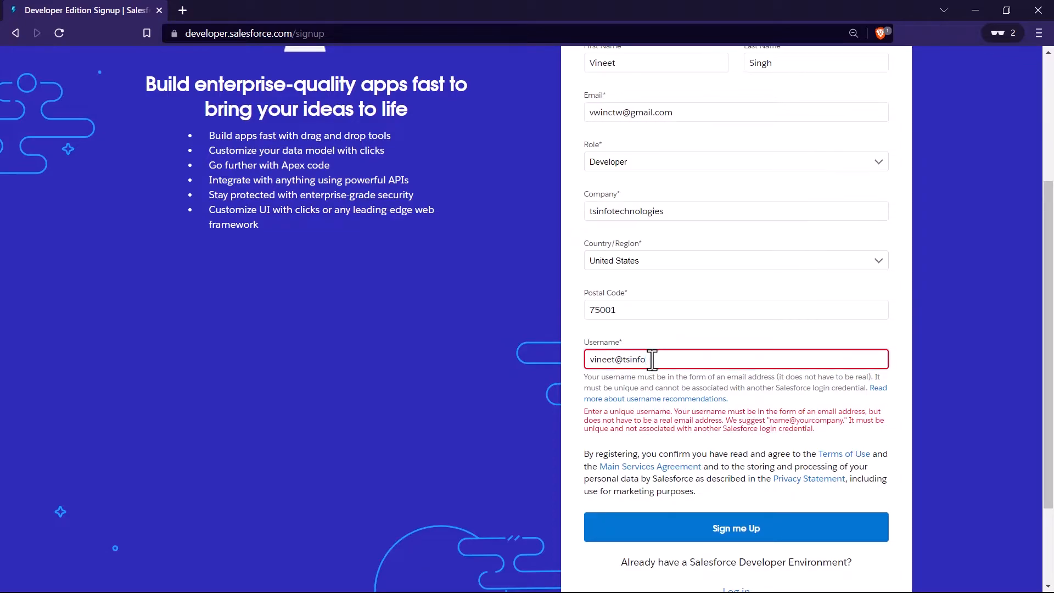
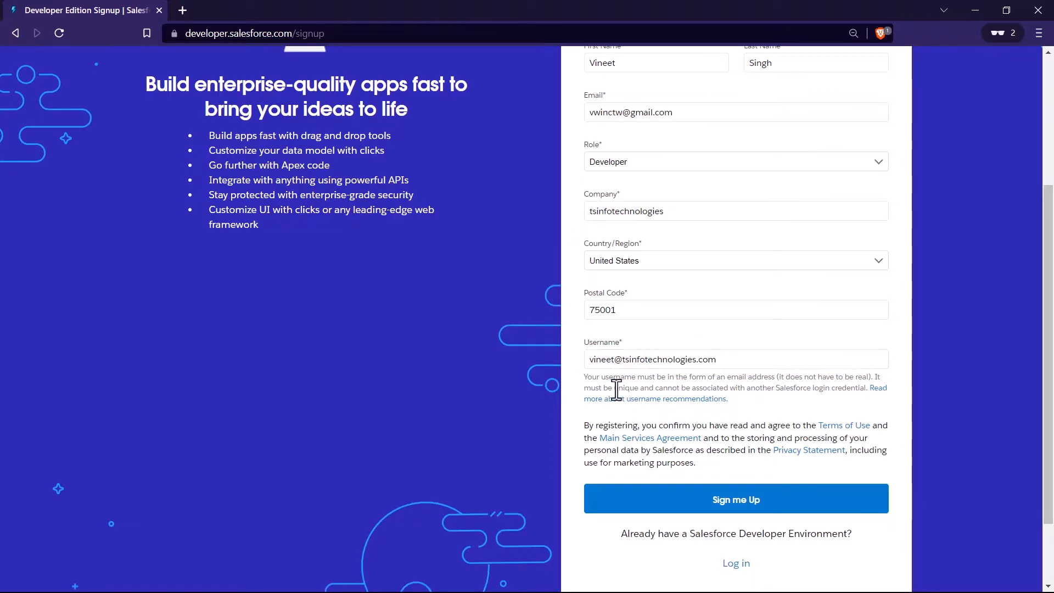
double_click(601, 359)
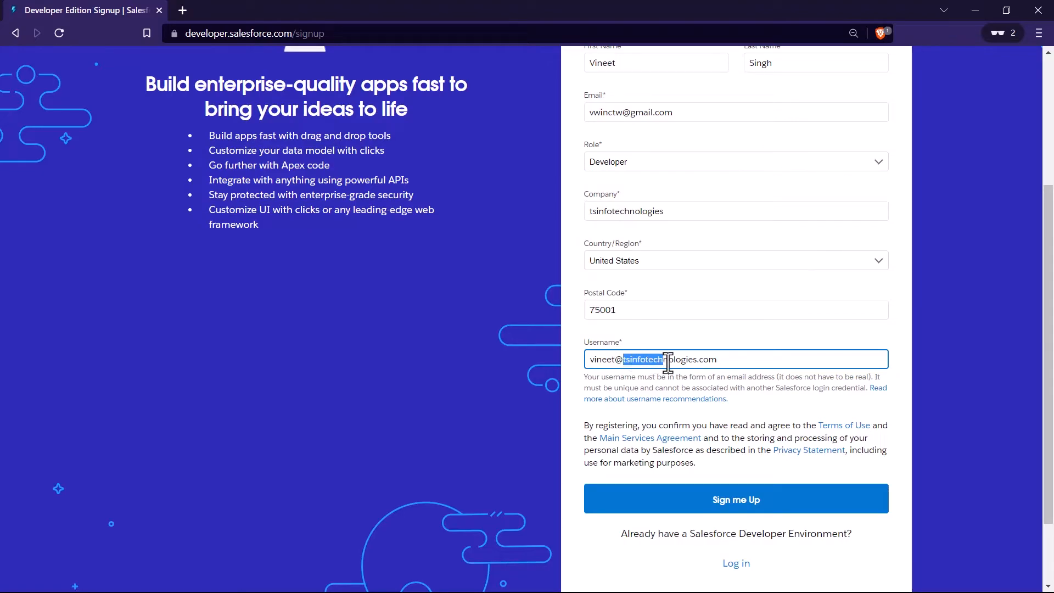
left_click(736, 500)
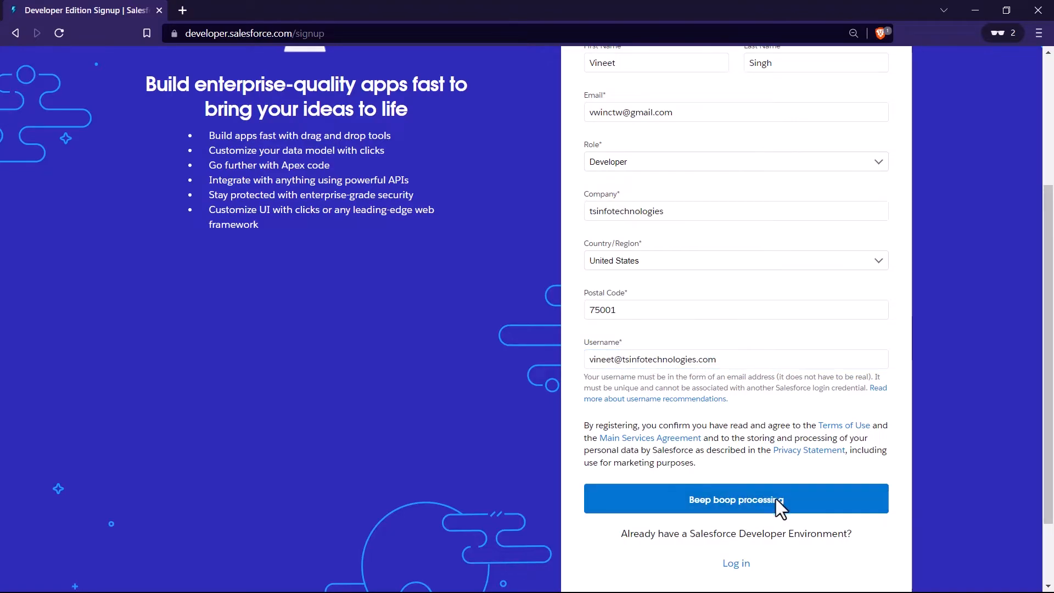
left_click(736, 499)
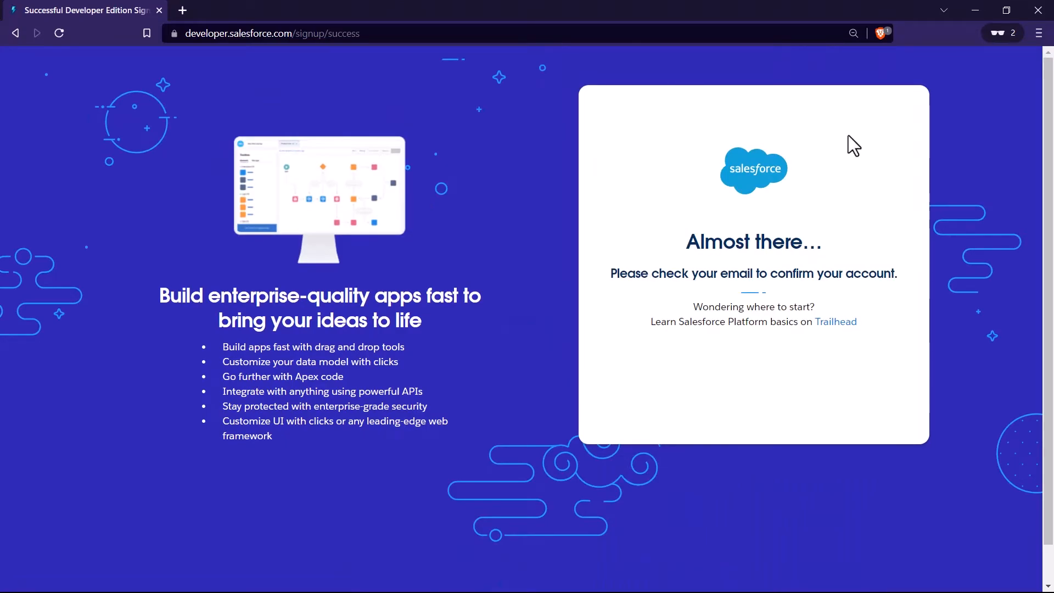
mouse_move(615, 272)
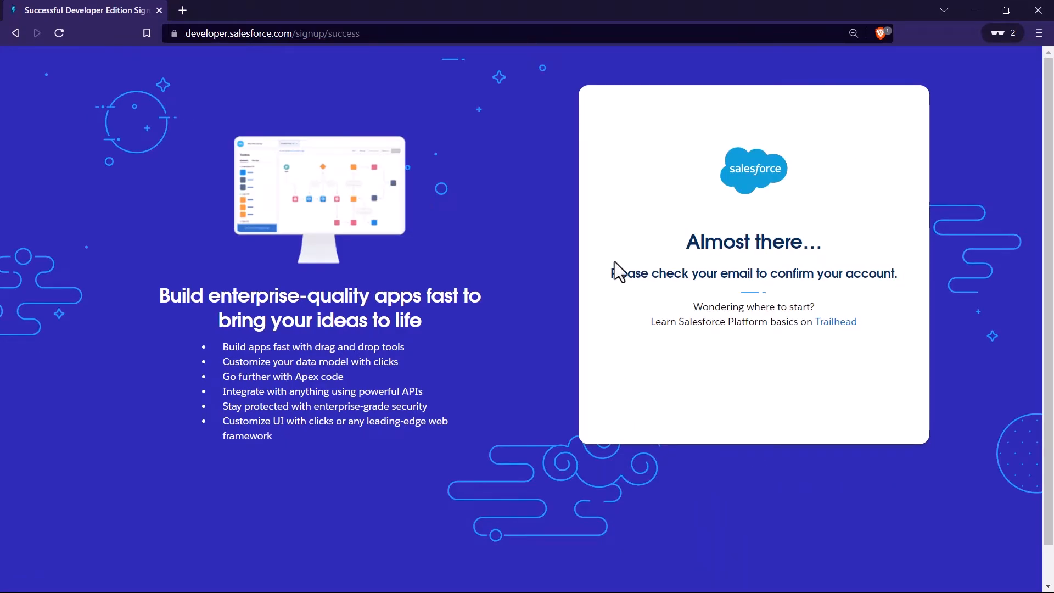
mouse_move(780, 144)
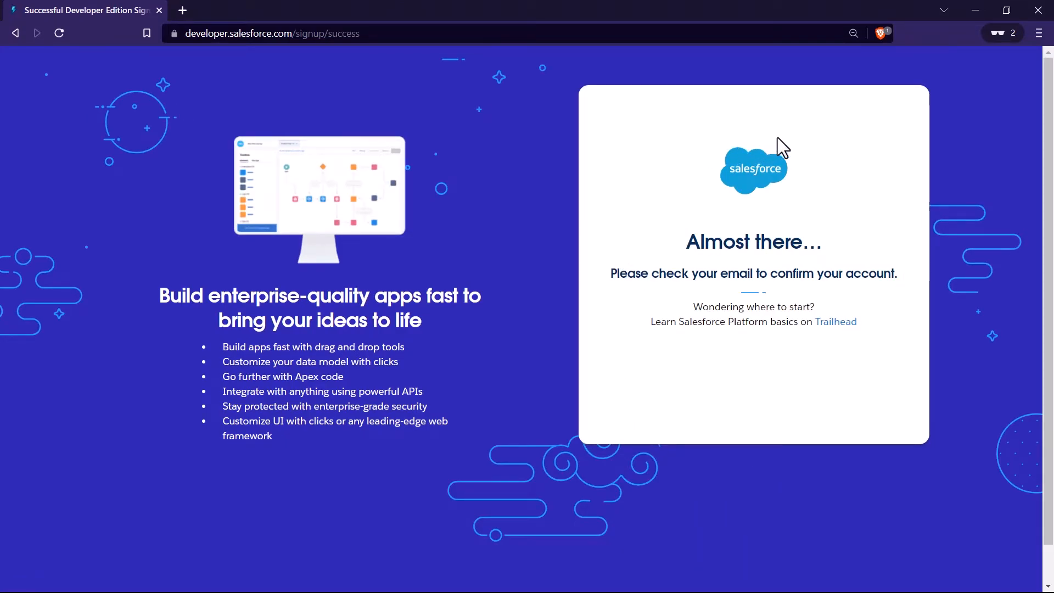
mouse_move(554, 364)
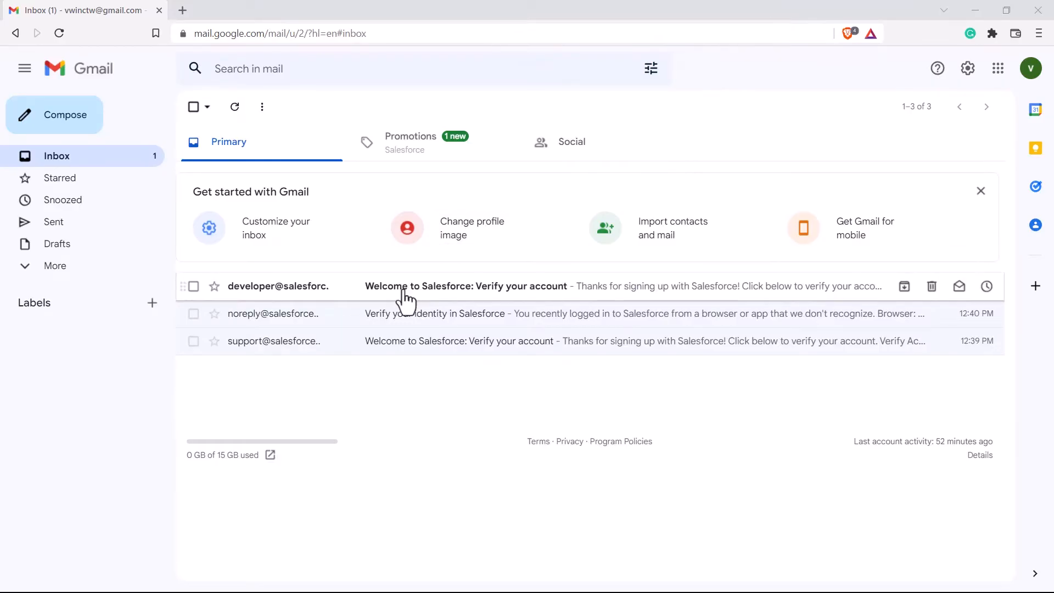
Open the Developer Edition welcome email and follow its Verify Account link.
left_click(467, 286)
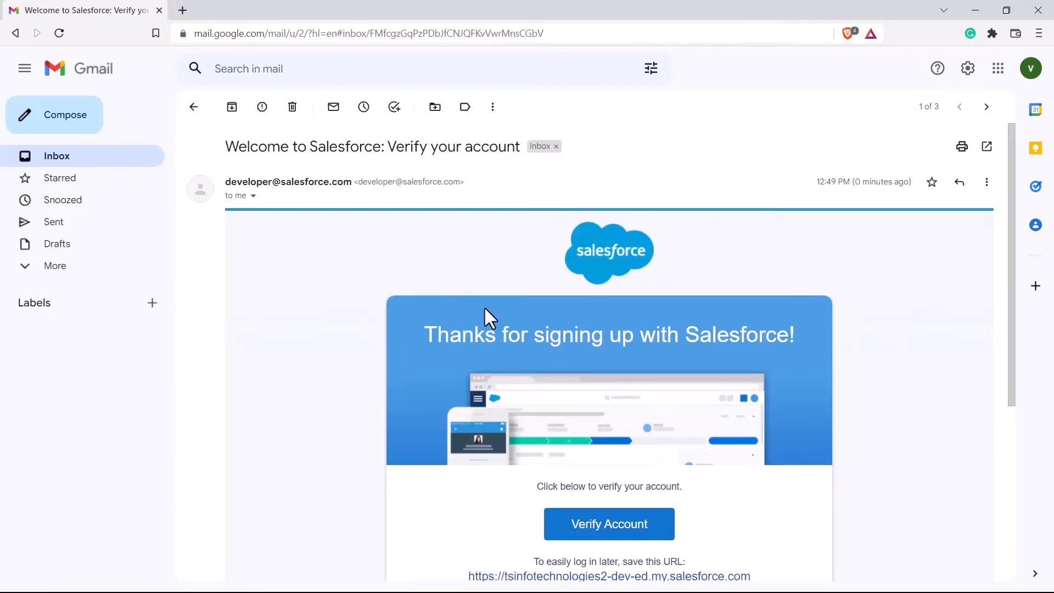
scroll("down", 3)
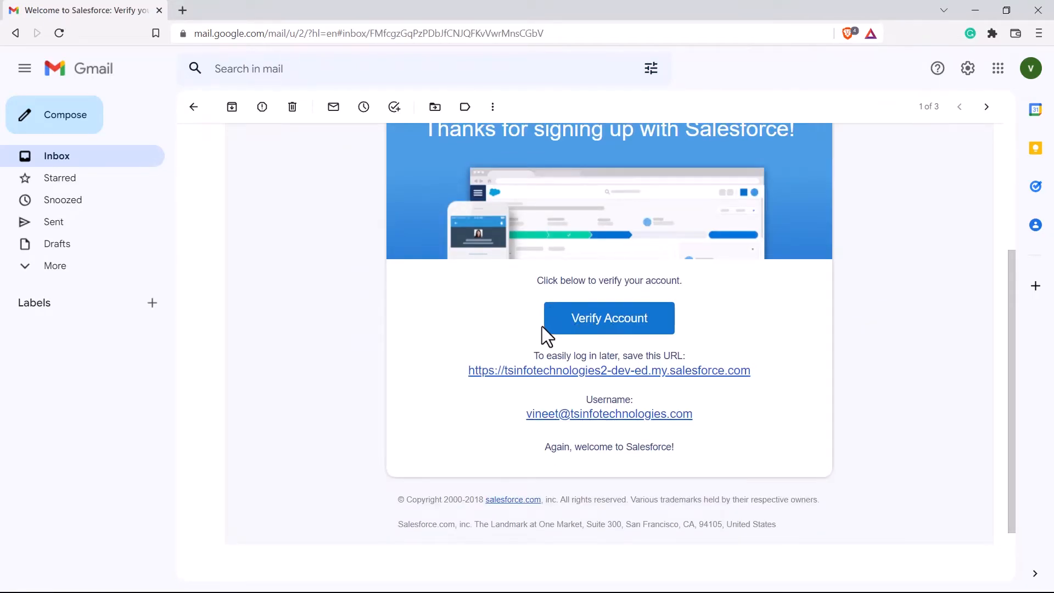
mouse_move(598, 373)
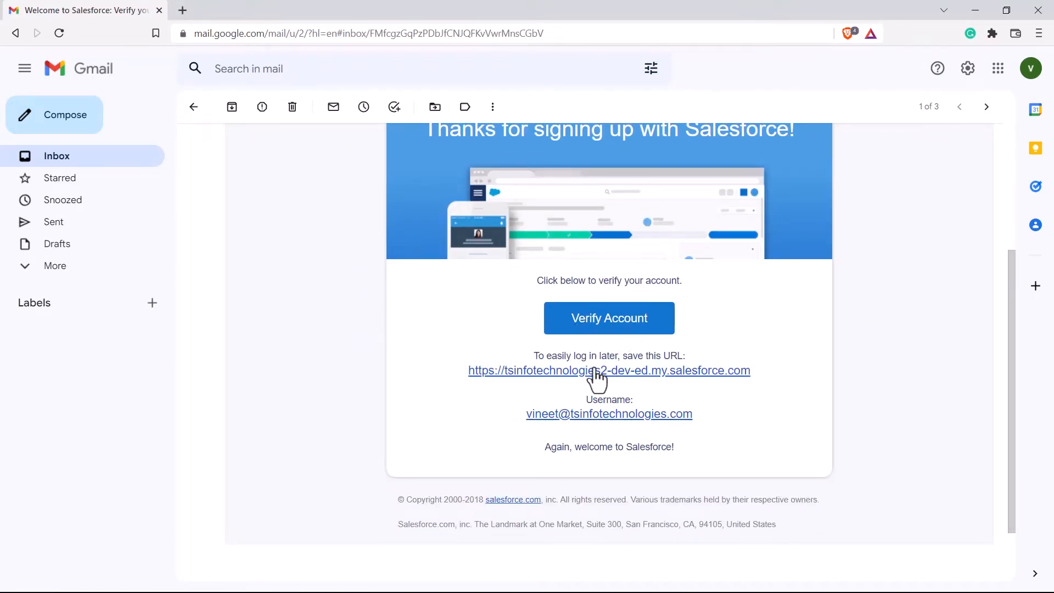
mouse_move(671, 387)
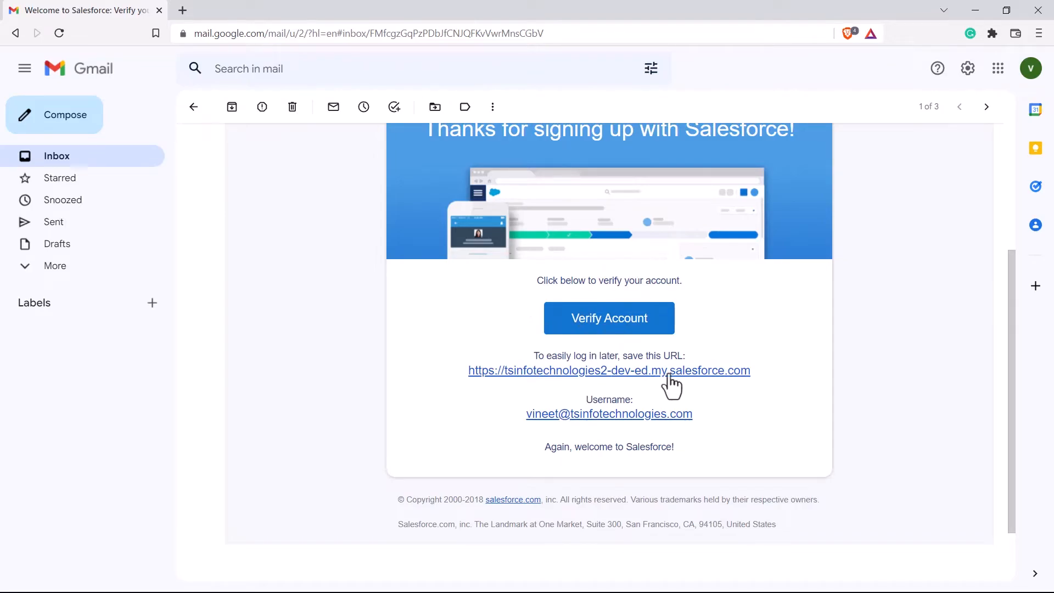
mouse_move(550, 432)
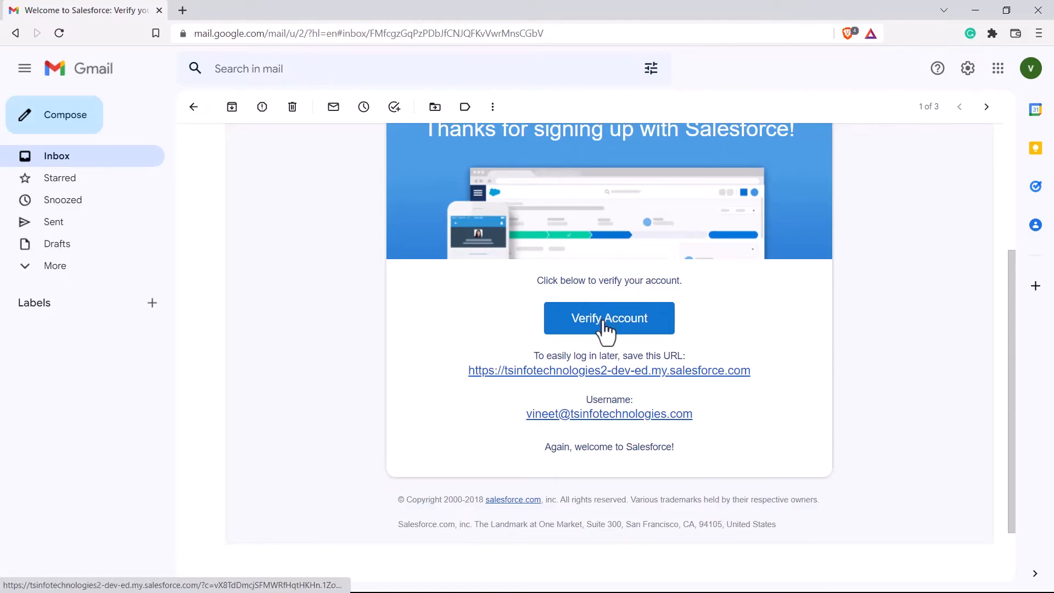
left_click(608, 318)
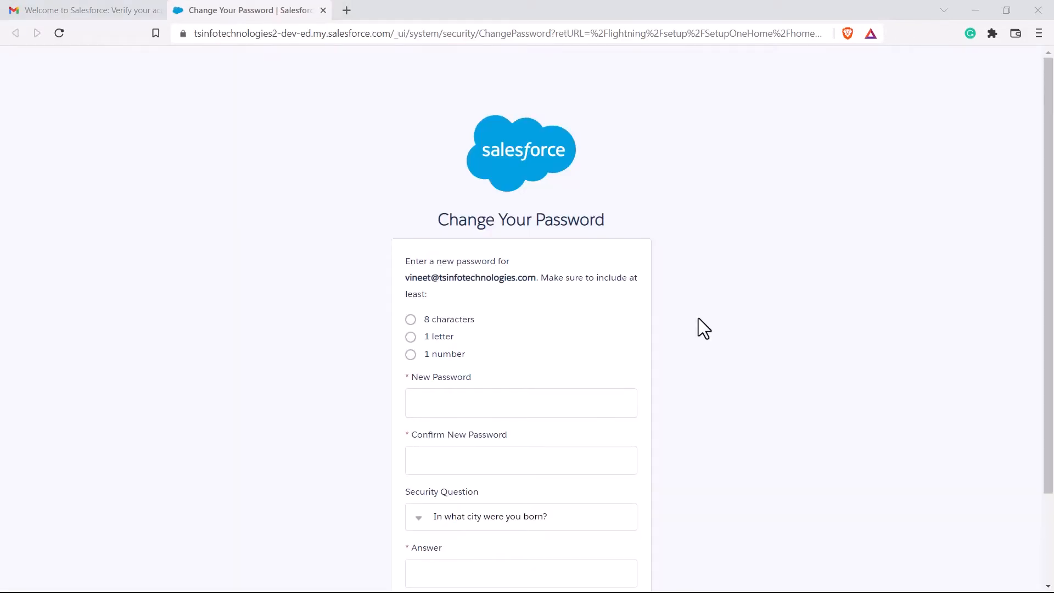
Enter the Developer account's new password and security answer, then submit to reach Setup Home.
left_click(521, 402)
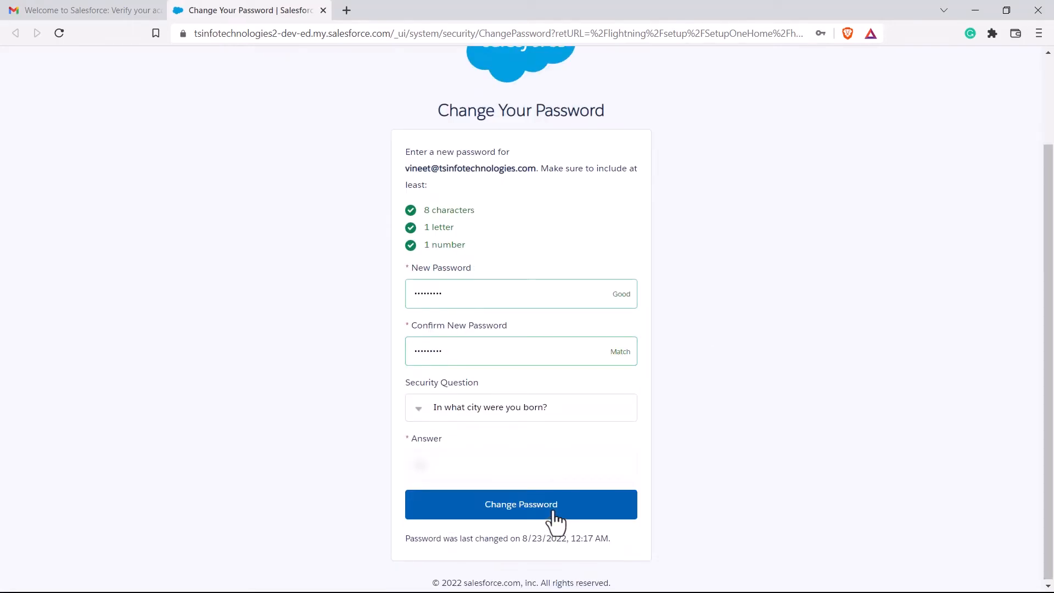
left_click(521, 504)
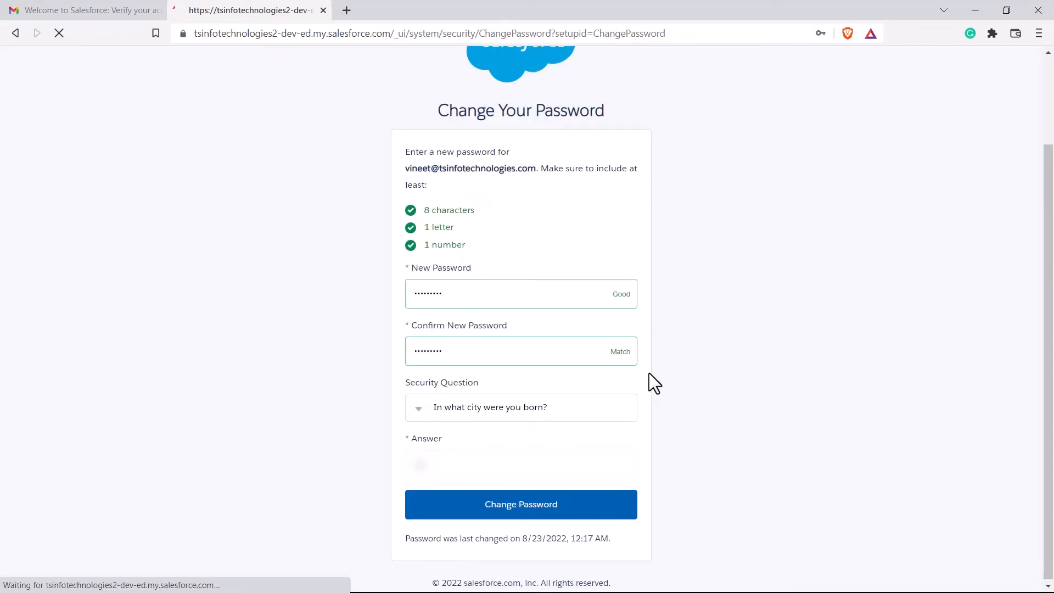
left_click(521, 505)
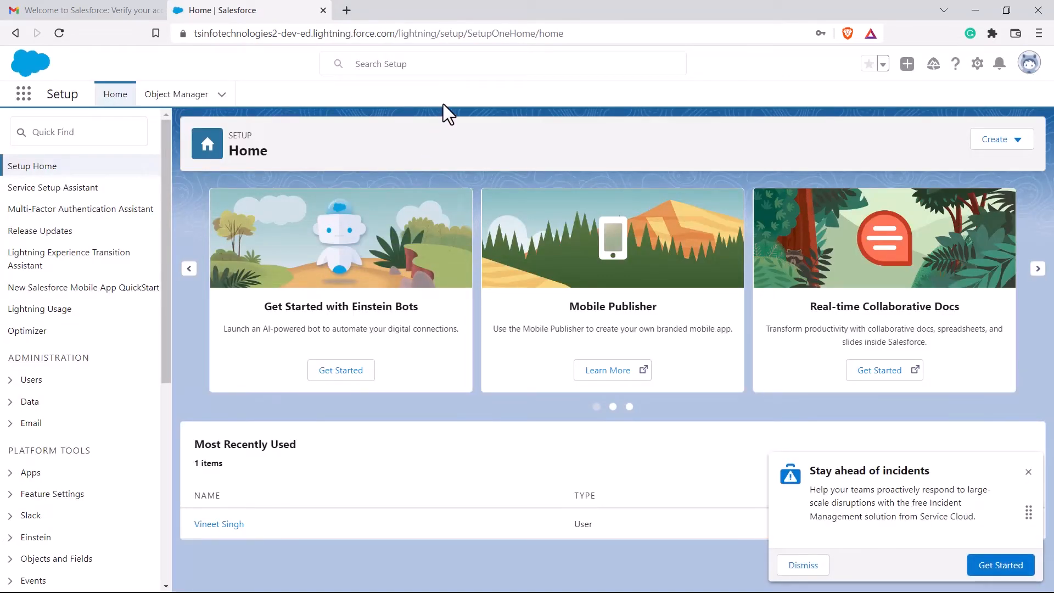
mouse_move(1006, 93)
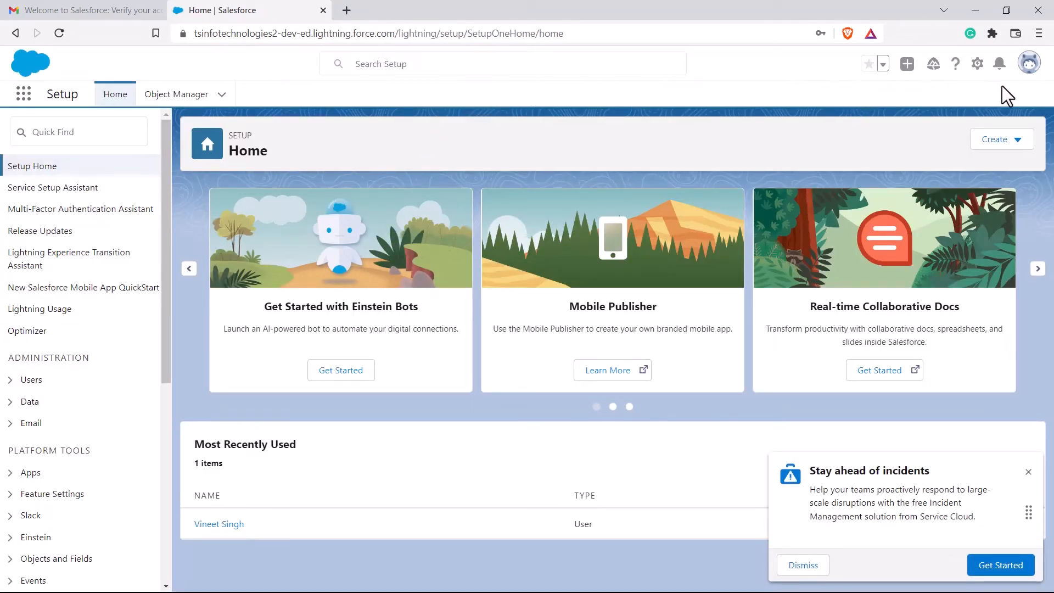
left_click(978, 63)
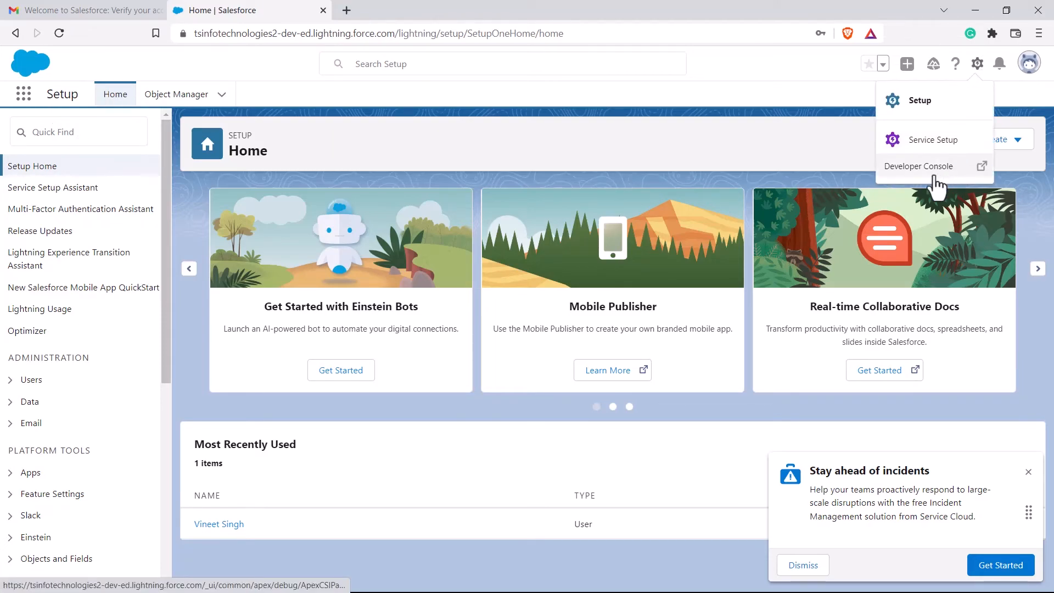
left_click(919, 166)
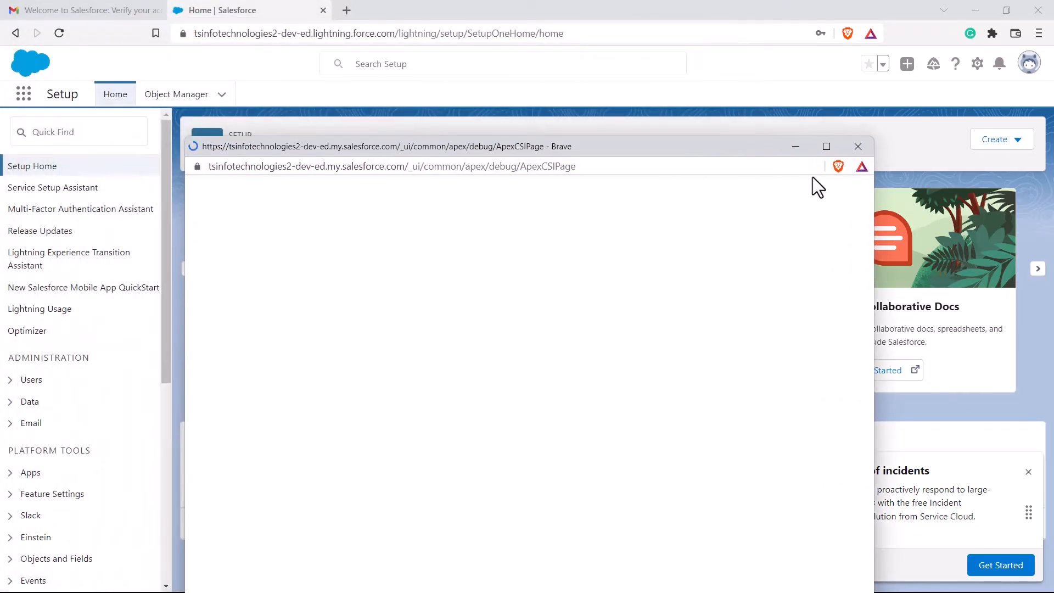
left_click(858, 146)
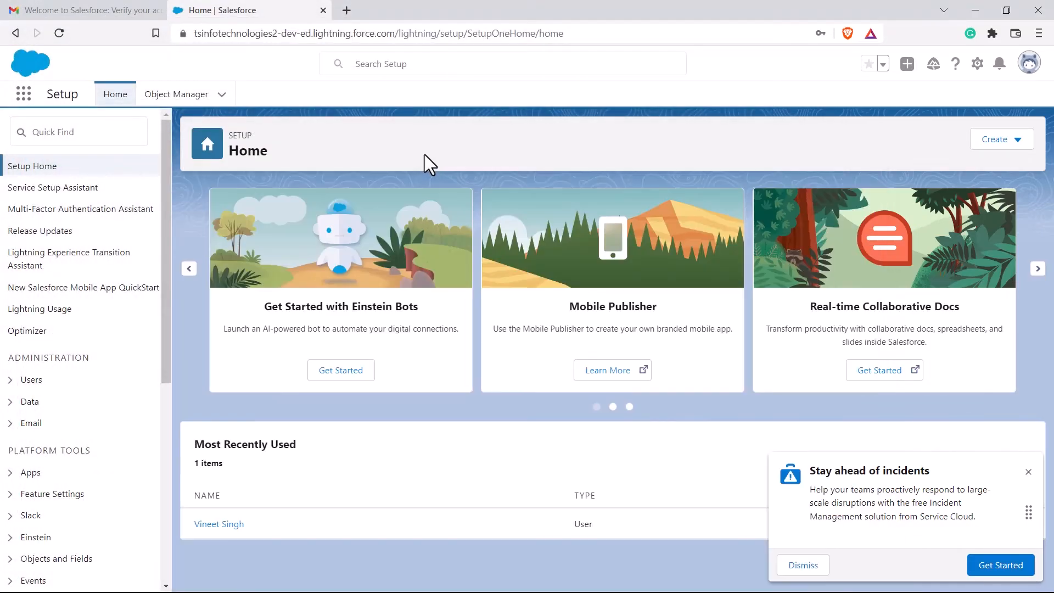
mouse_move(23, 94)
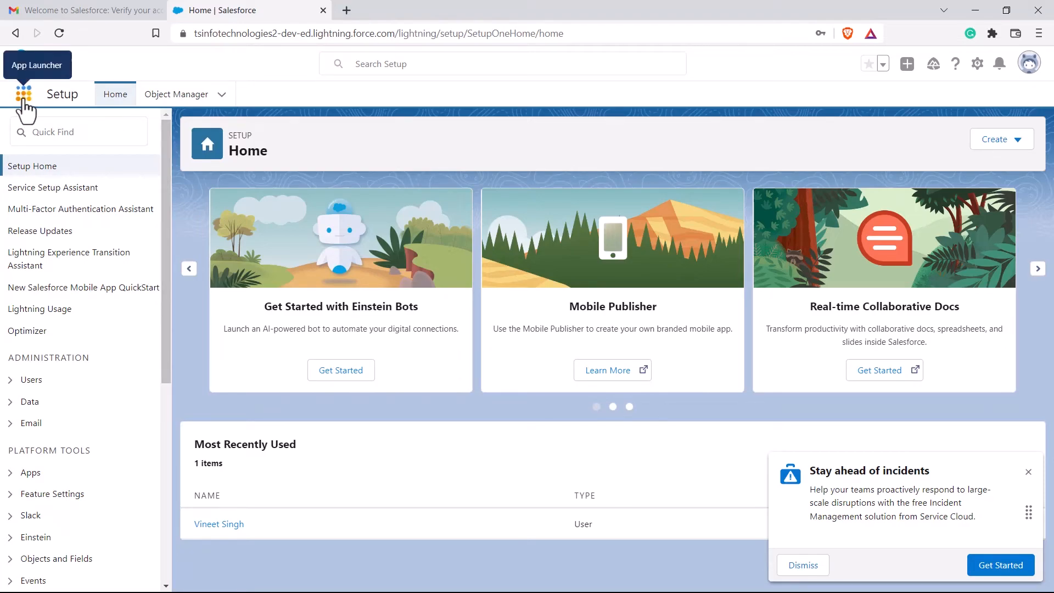
mouse_move(259, 195)
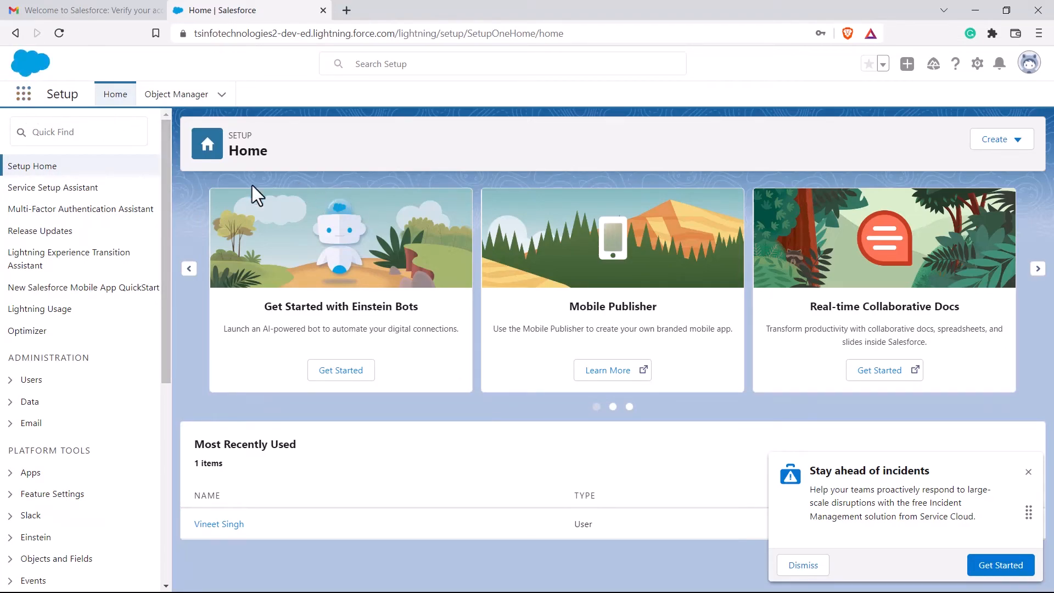
Search the App Launcher for 'sales' and open the Sales app home page.
left_click(22, 93)
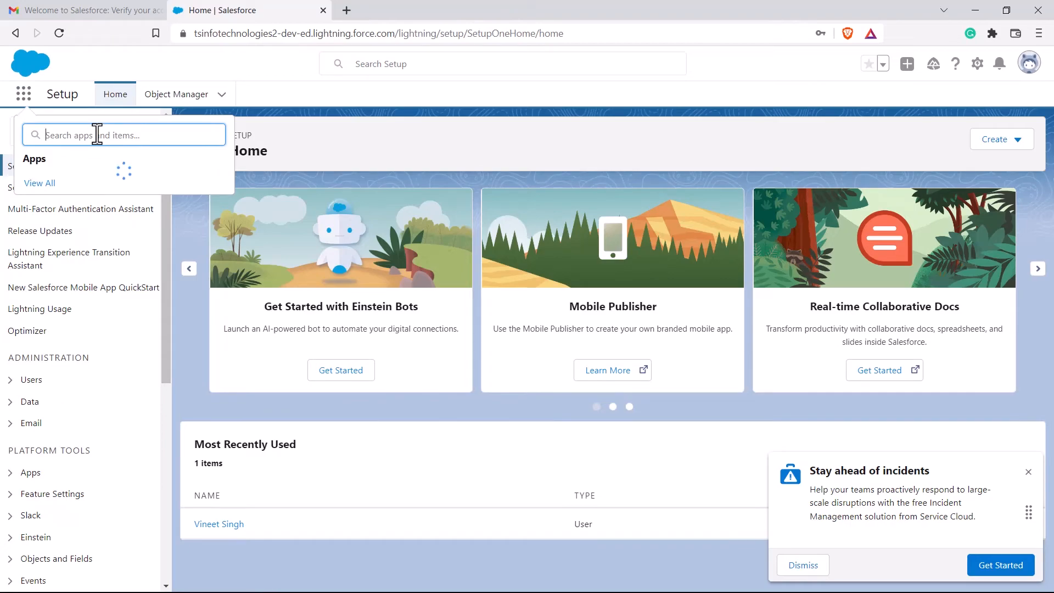
type("sales")
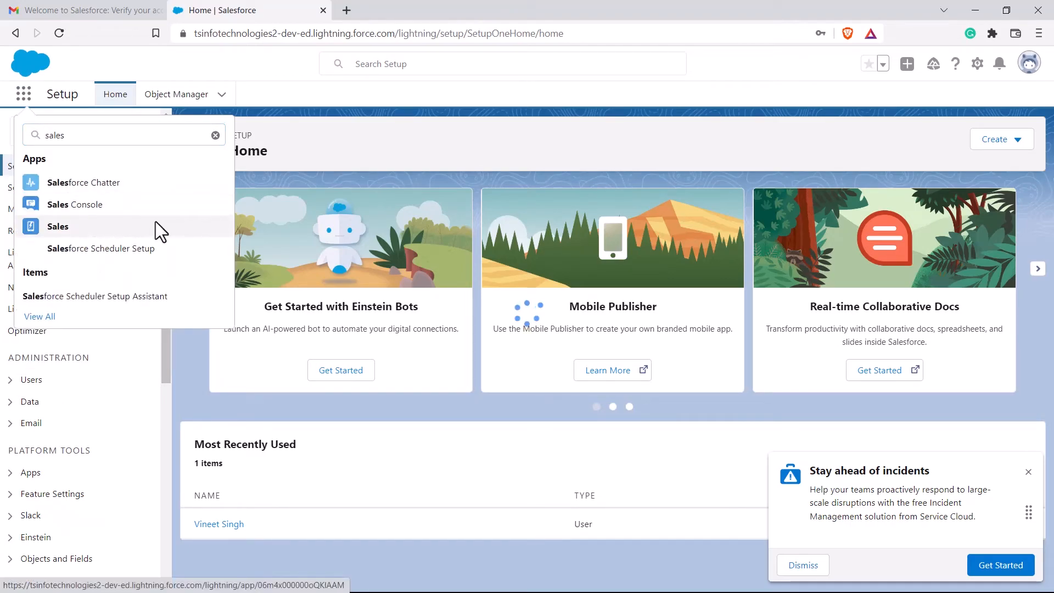
left_click(58, 227)
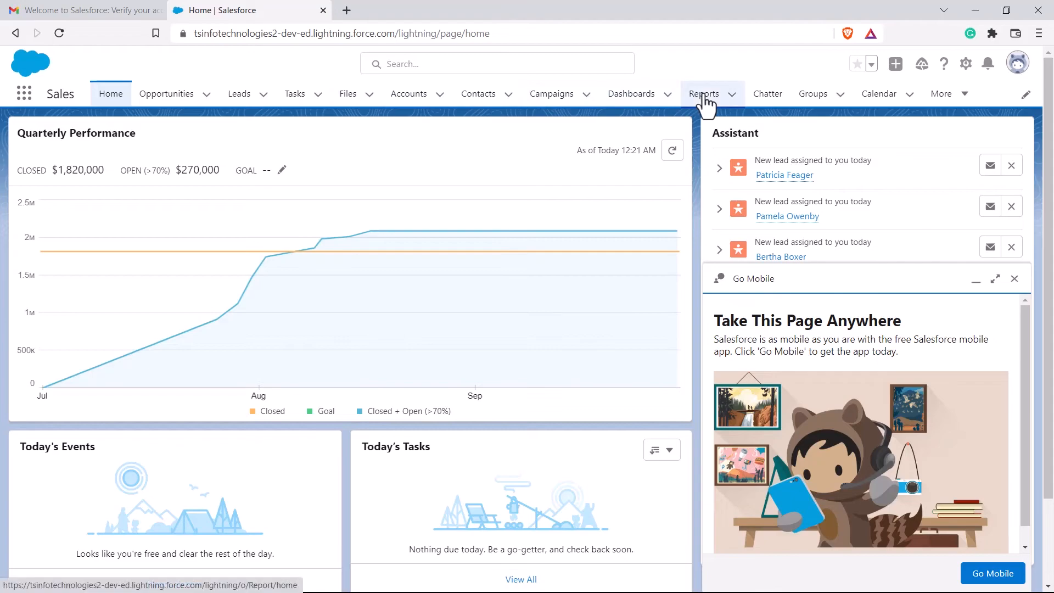
View the two Einstein Bot report folders, close the learning tip, and return to PowerPoint.
left_click(705, 93)
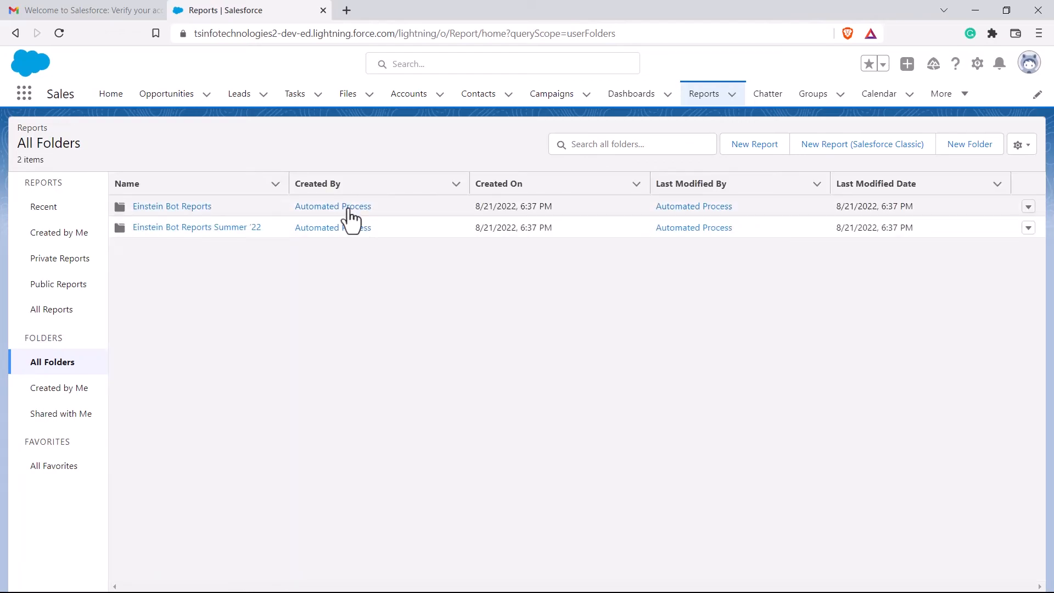
mouse_move(362, 94)
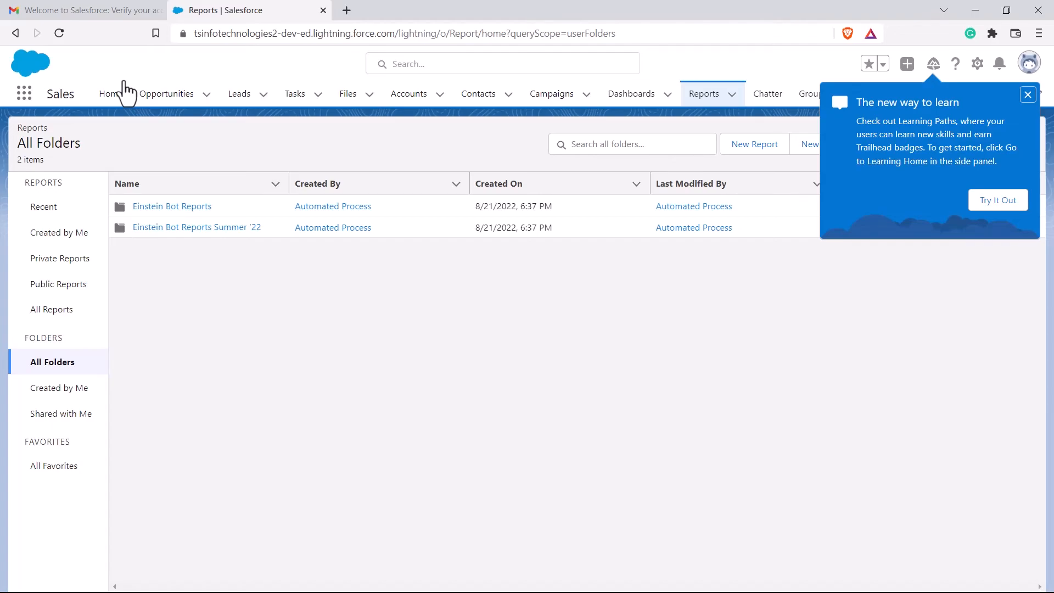
mouse_move(391, 446)
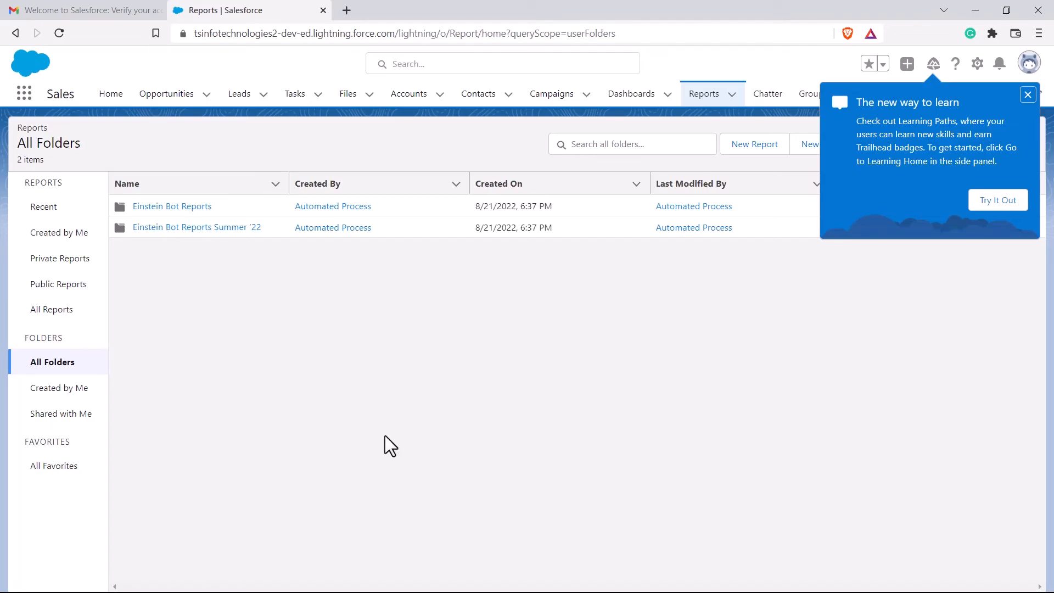
mouse_move(1029, 96)
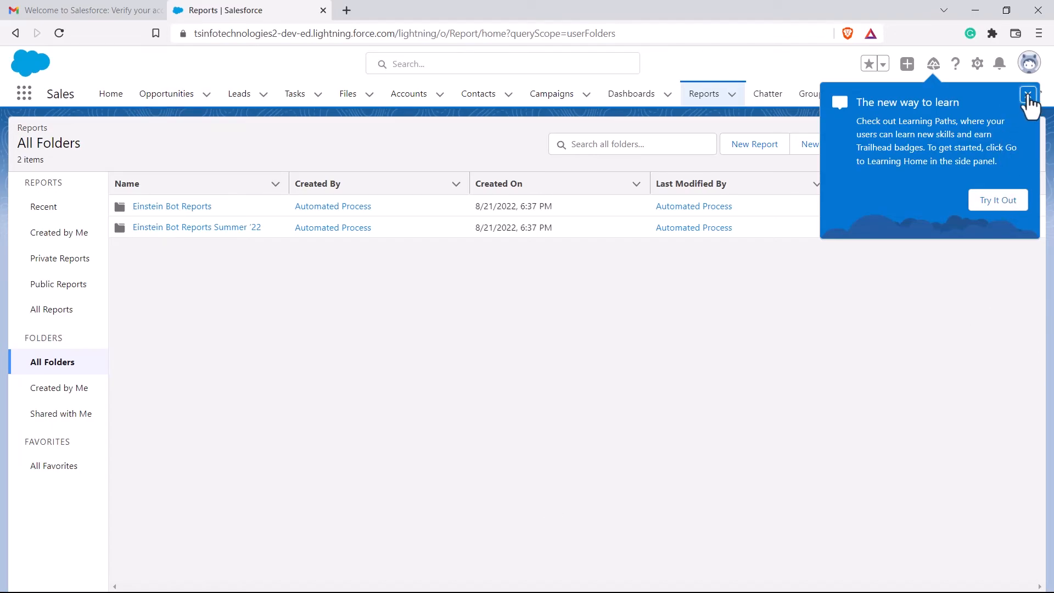
left_click(1028, 102)
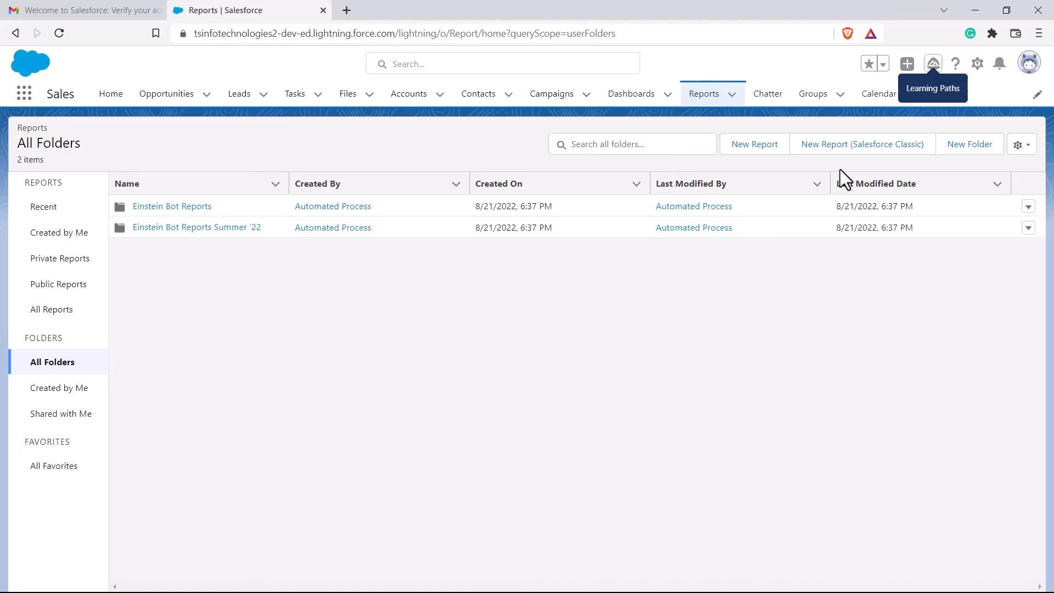
key("alt+tab")
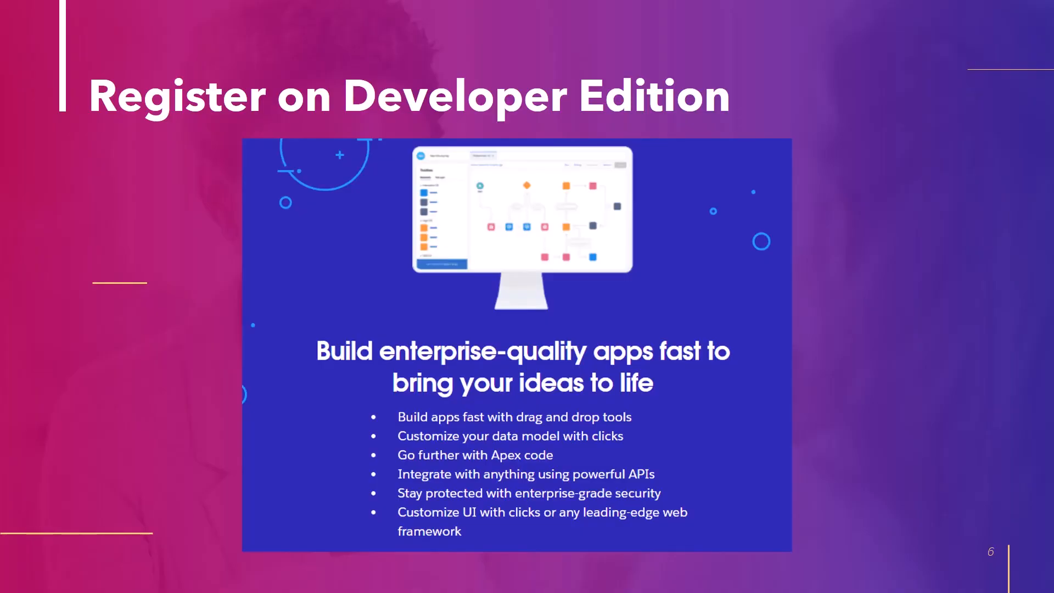